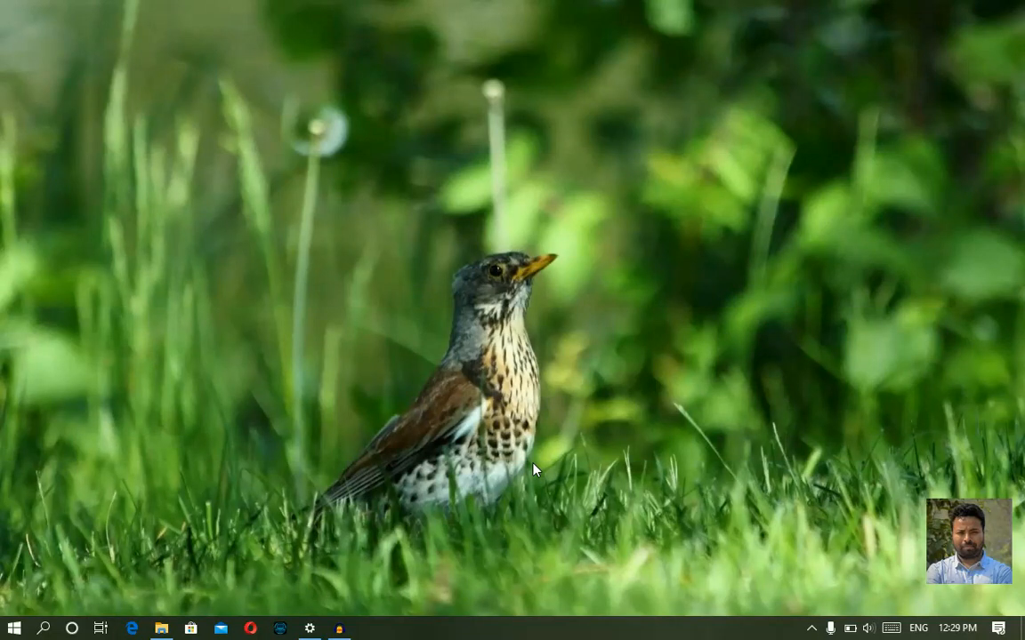
mouse_move(372, 581)
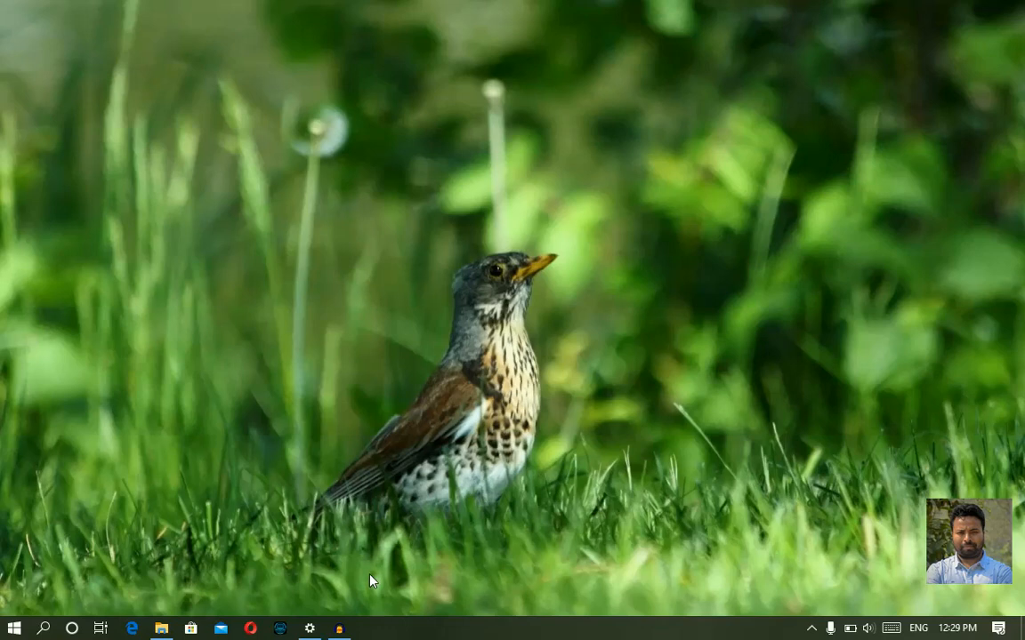
mouse_move(427, 488)
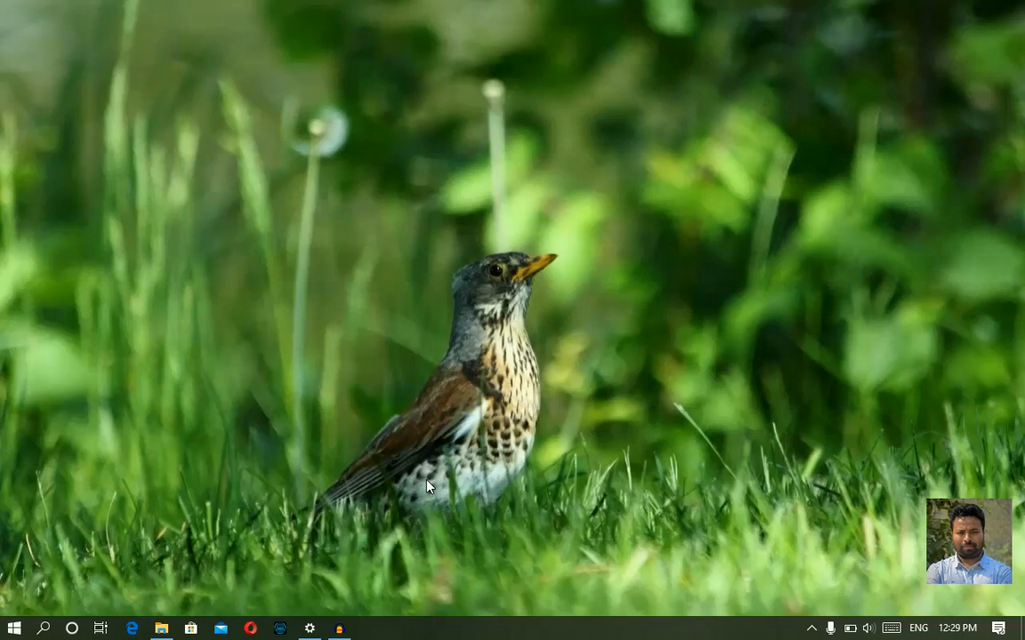
mouse_move(469, 399)
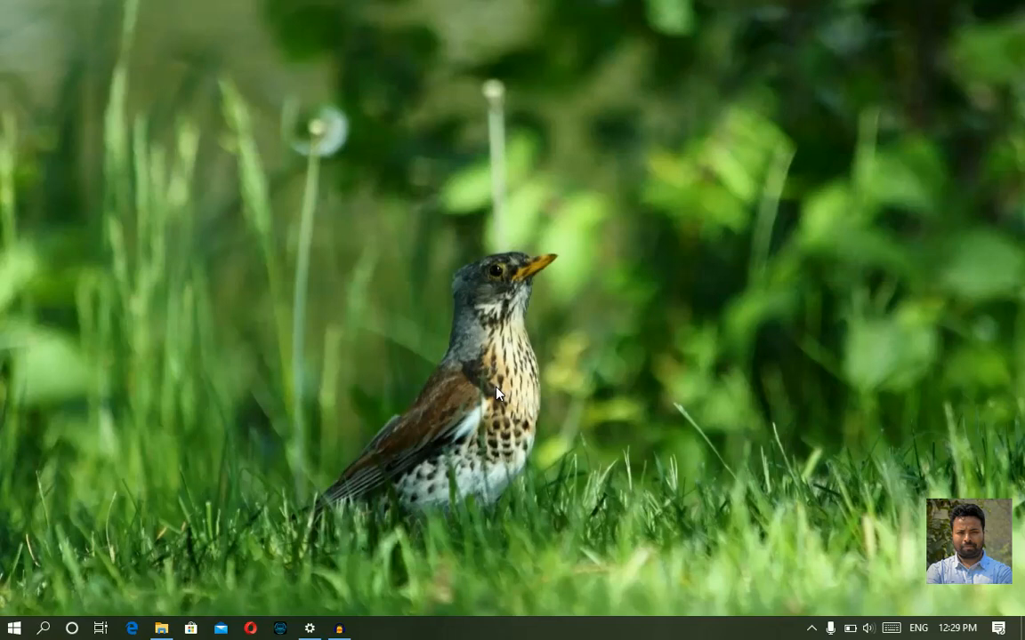
mouse_move(388, 363)
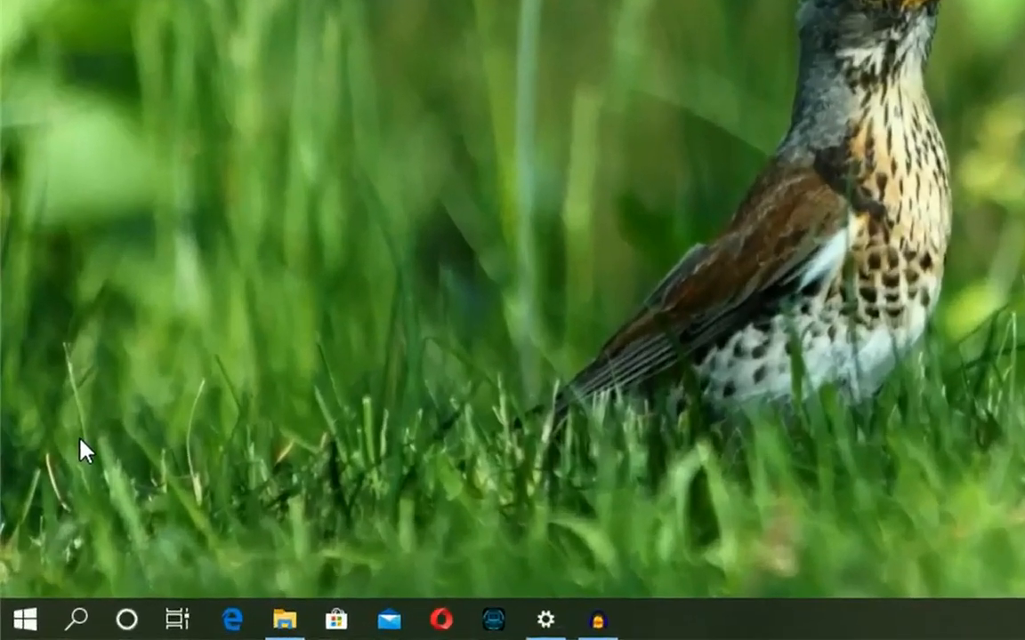
Show the Start menu's installed apps list and move down to the M entries.
click(16, 619)
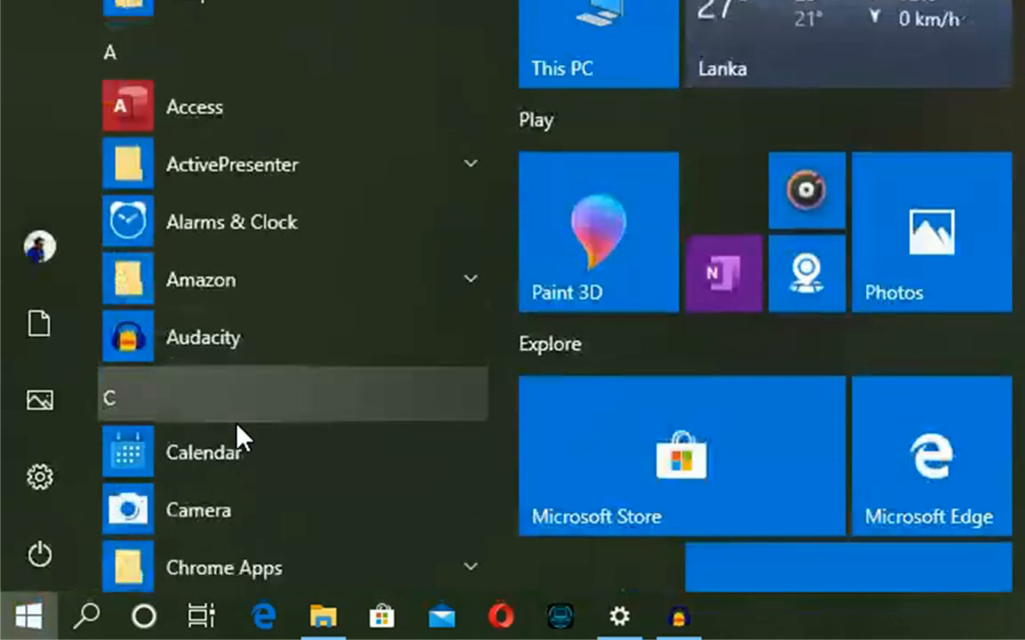
scroll(down, 3)
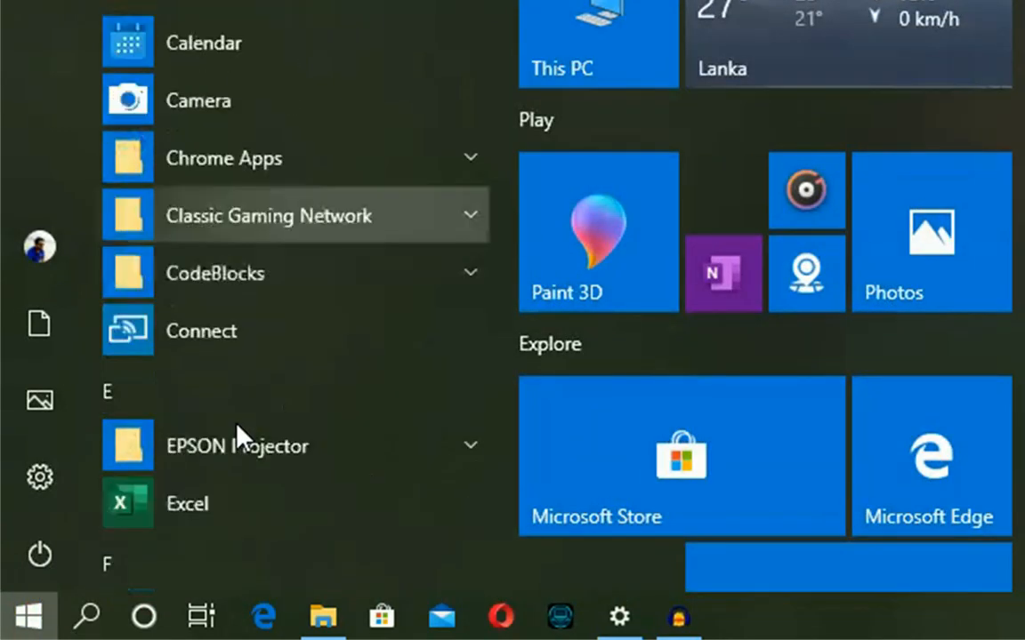
scroll(down, 3)
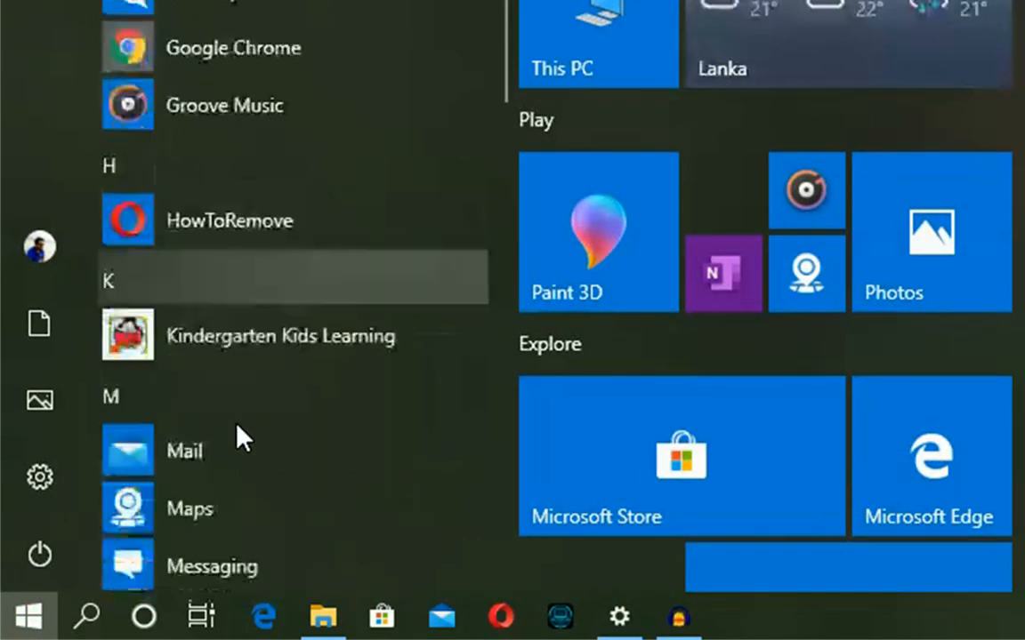
scroll(down, 3)
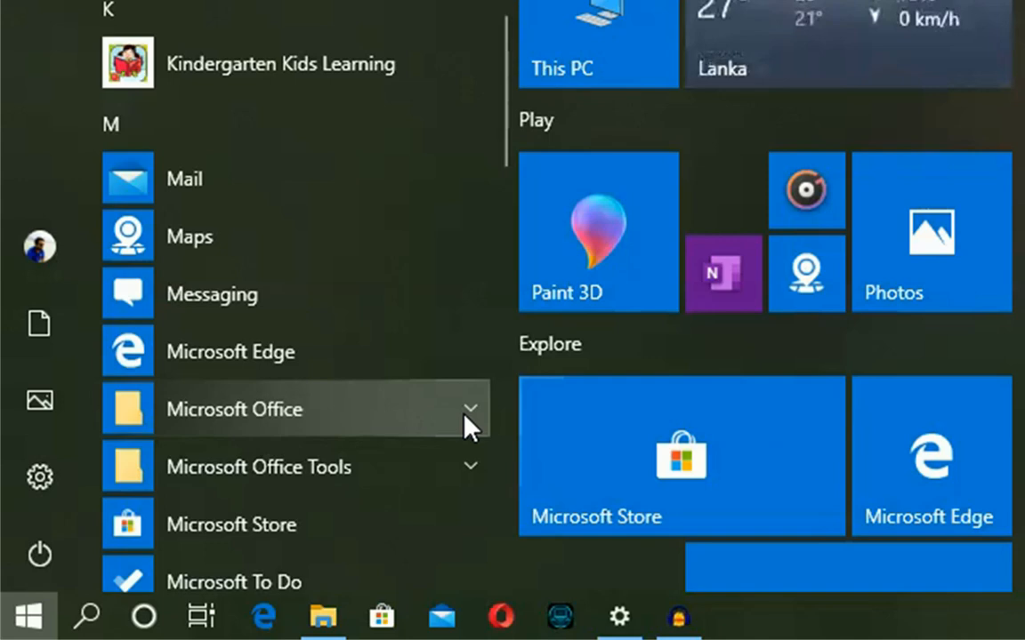
Expand the Microsoft Office folder to reveal Microsoft Office Excel 2007.
click(233, 409)
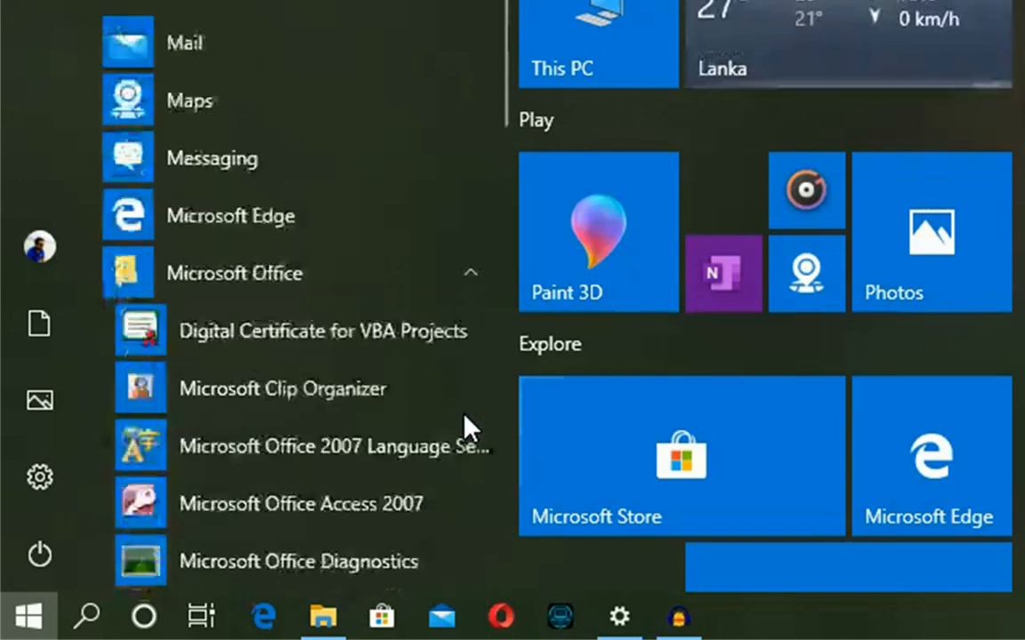
scroll(down, 3)
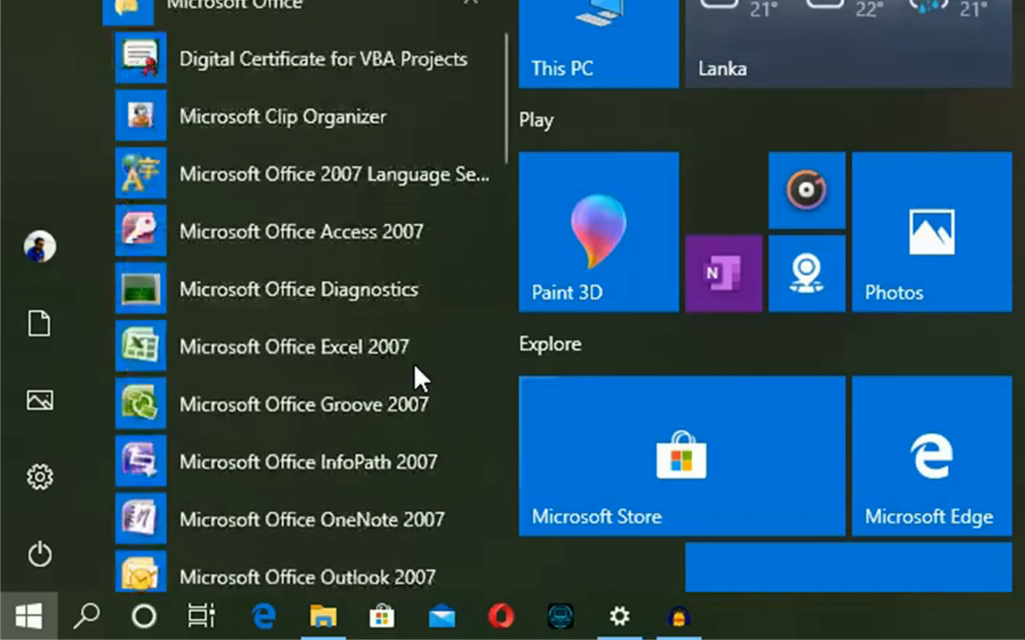
mouse_move(338, 364)
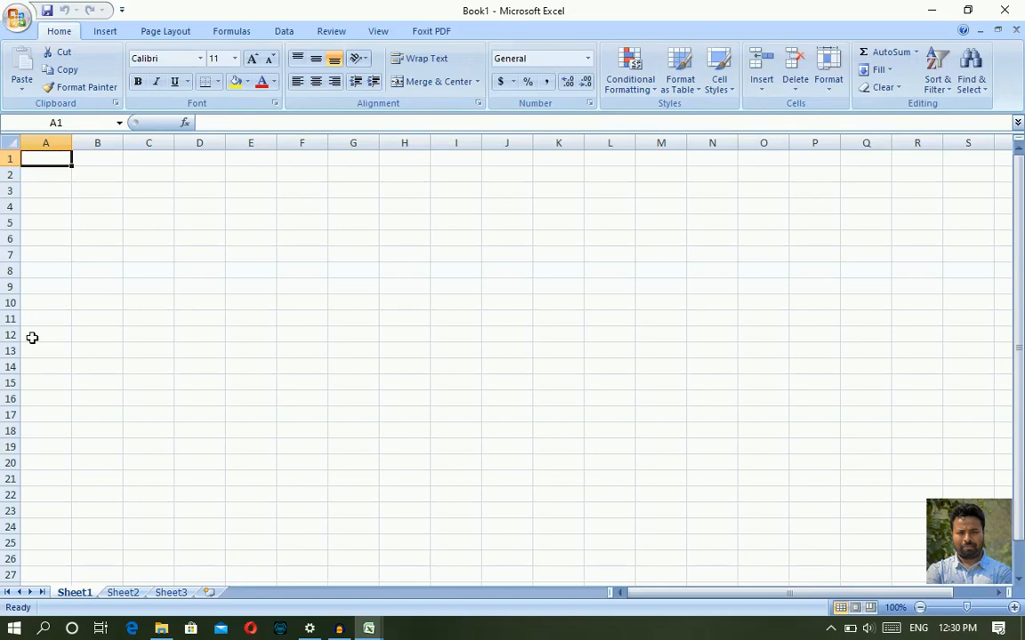
mouse_move(445, 637)
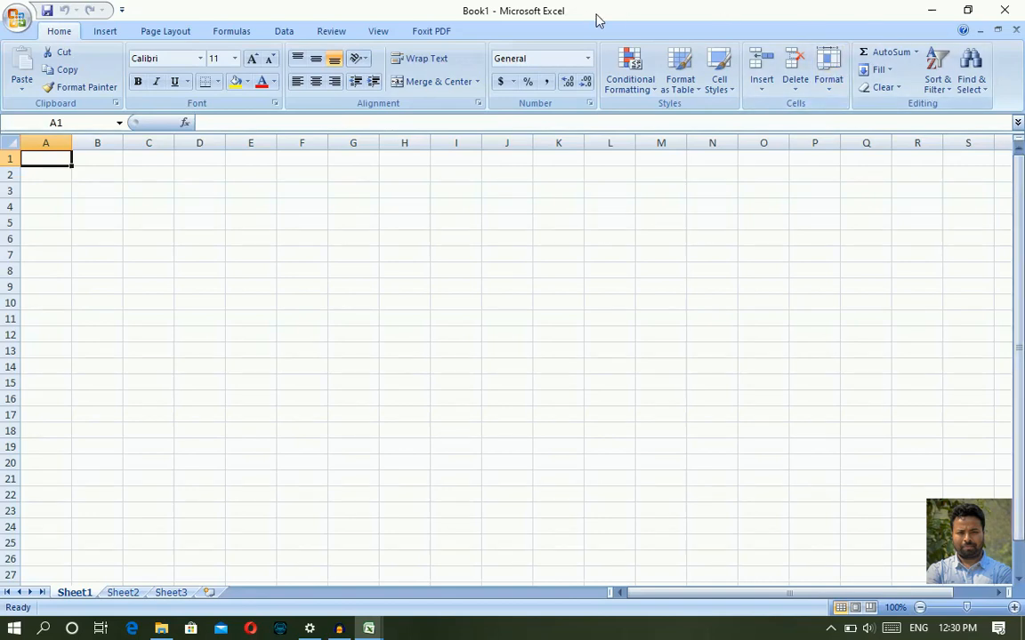
mouse_move(758, 10)
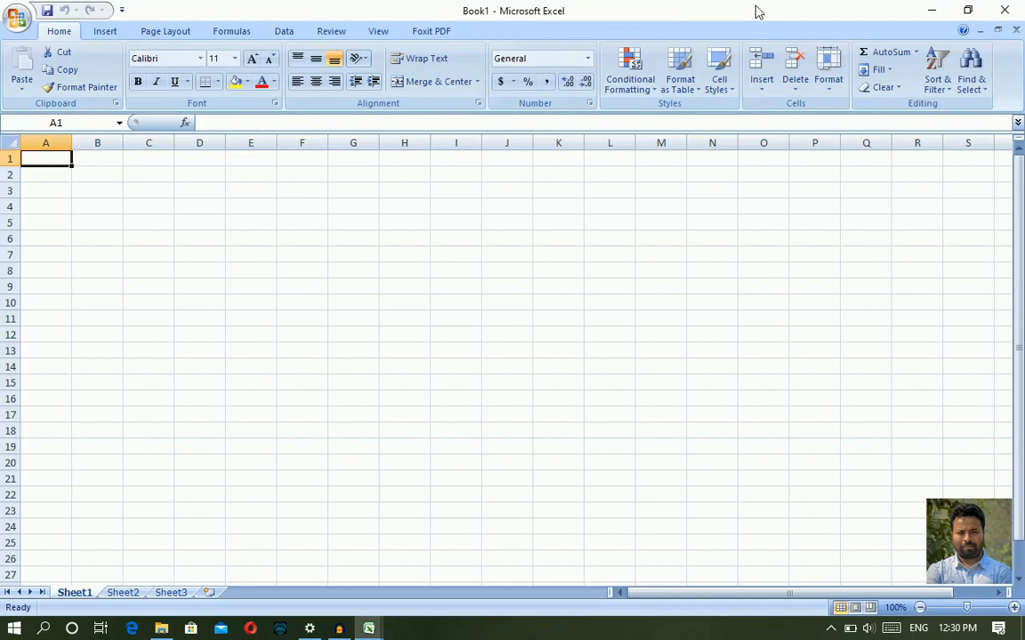
mouse_move(820, 14)
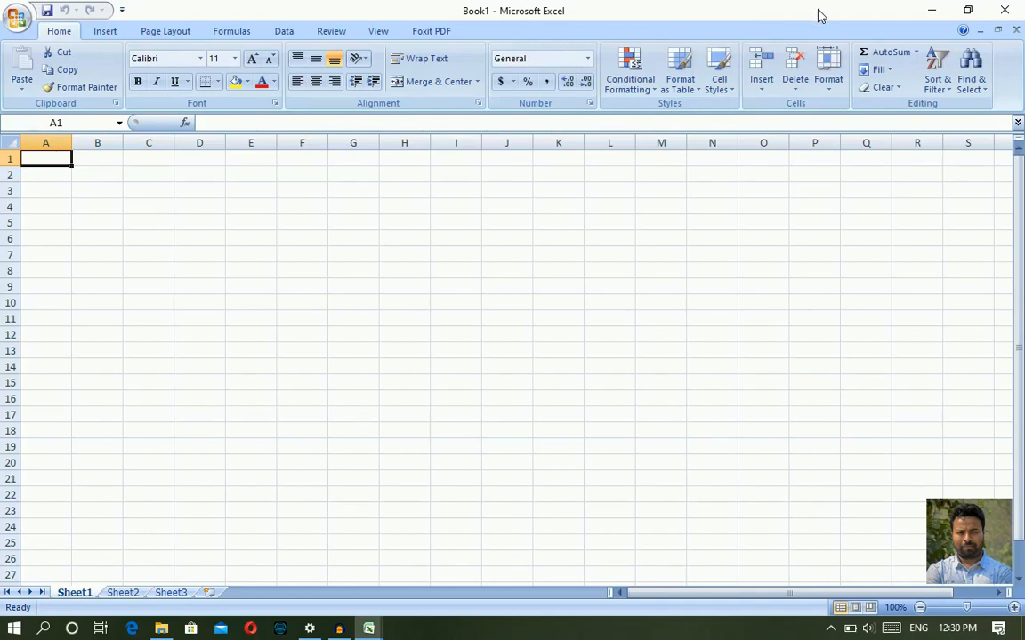
mouse_move(662, 18)
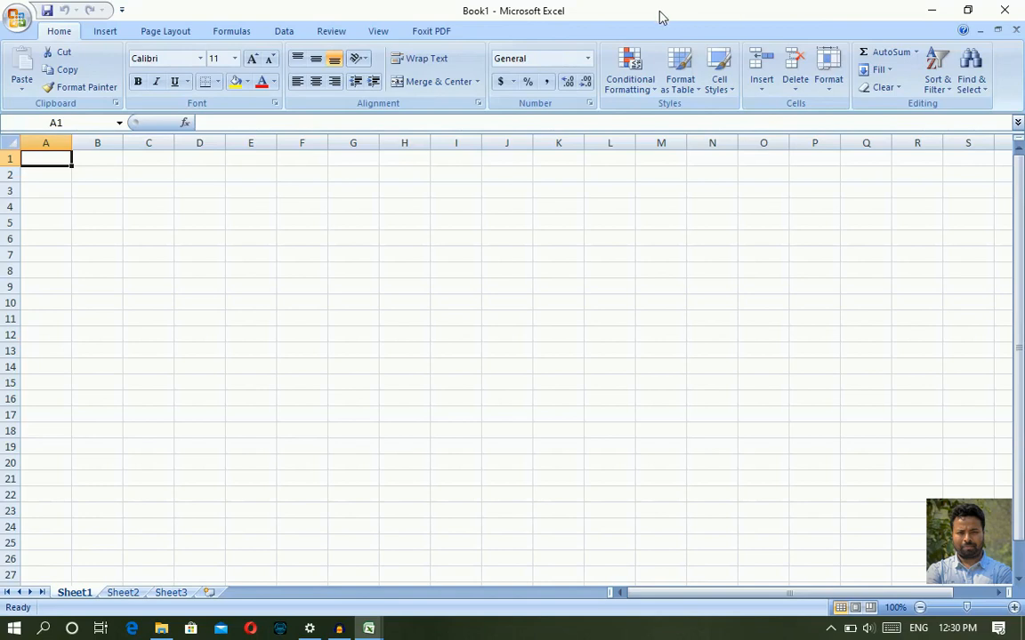
mouse_move(427, 10)
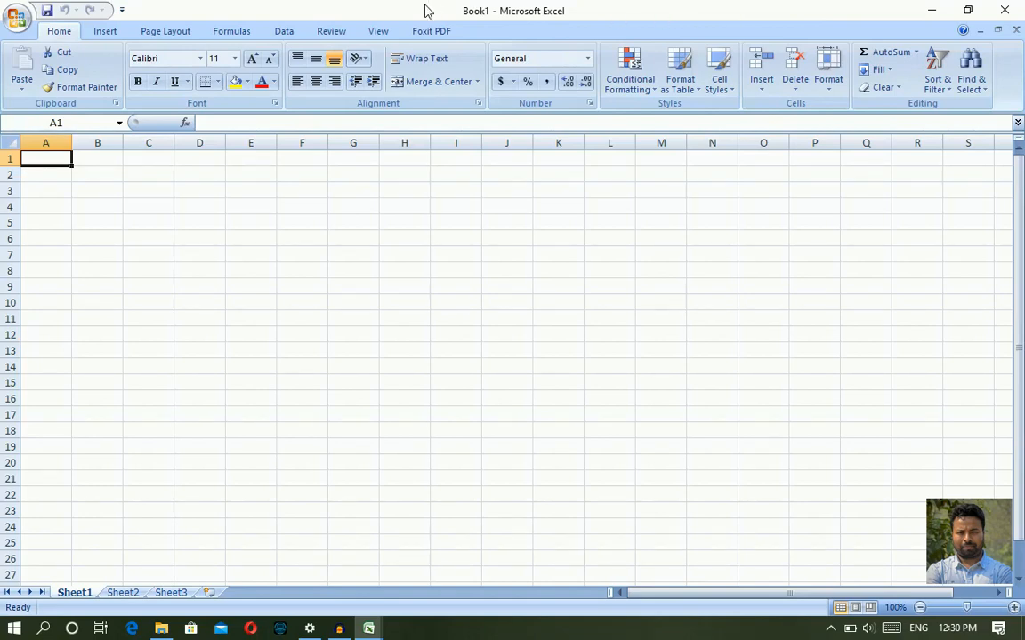
mouse_move(227, 113)
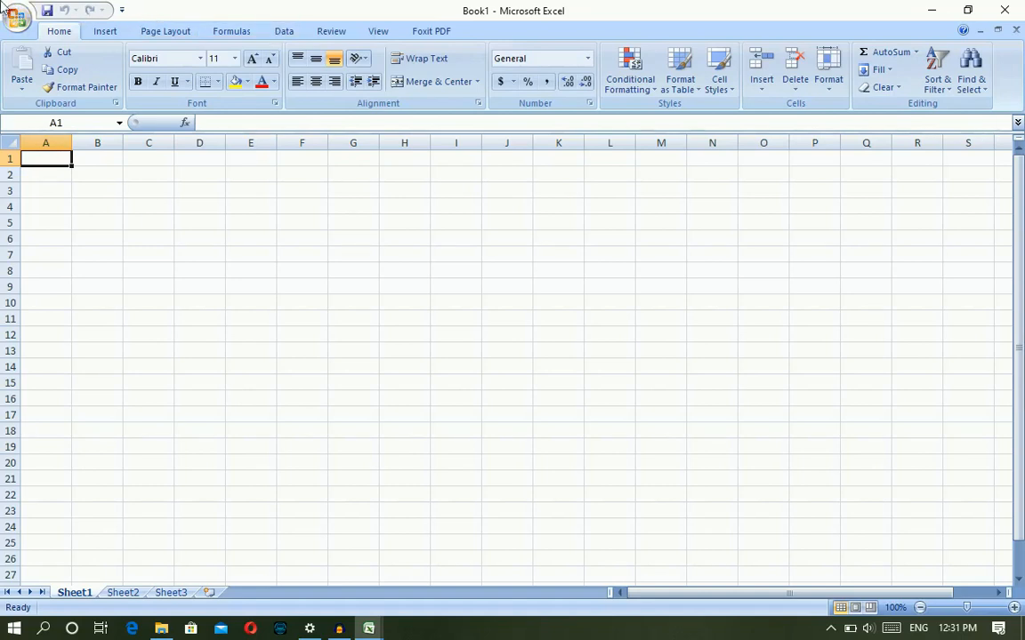
mouse_move(526, 14)
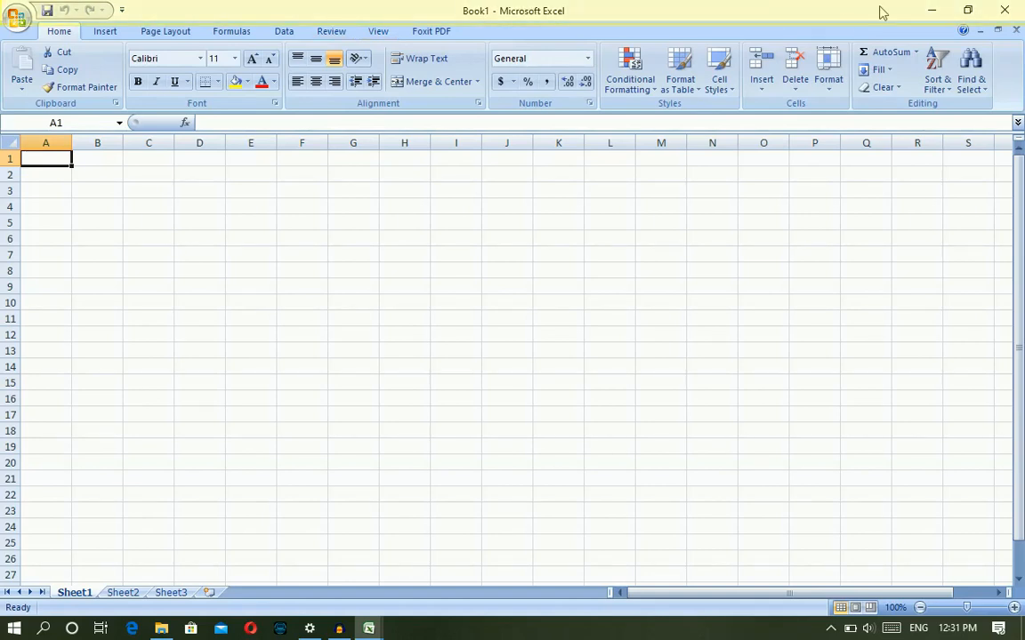
mouse_move(932, 17)
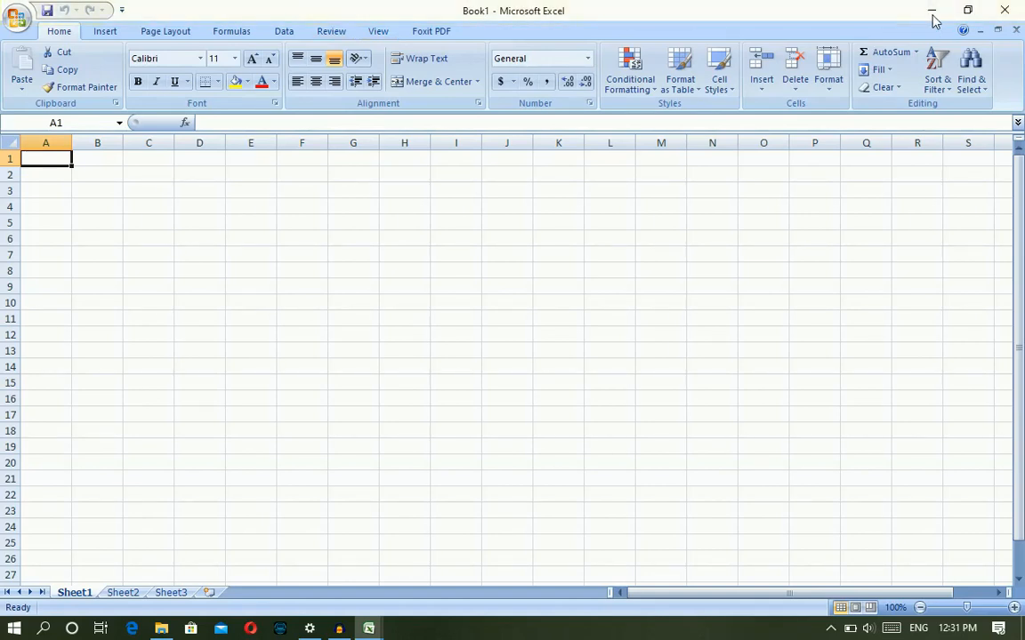
mouse_move(697, 11)
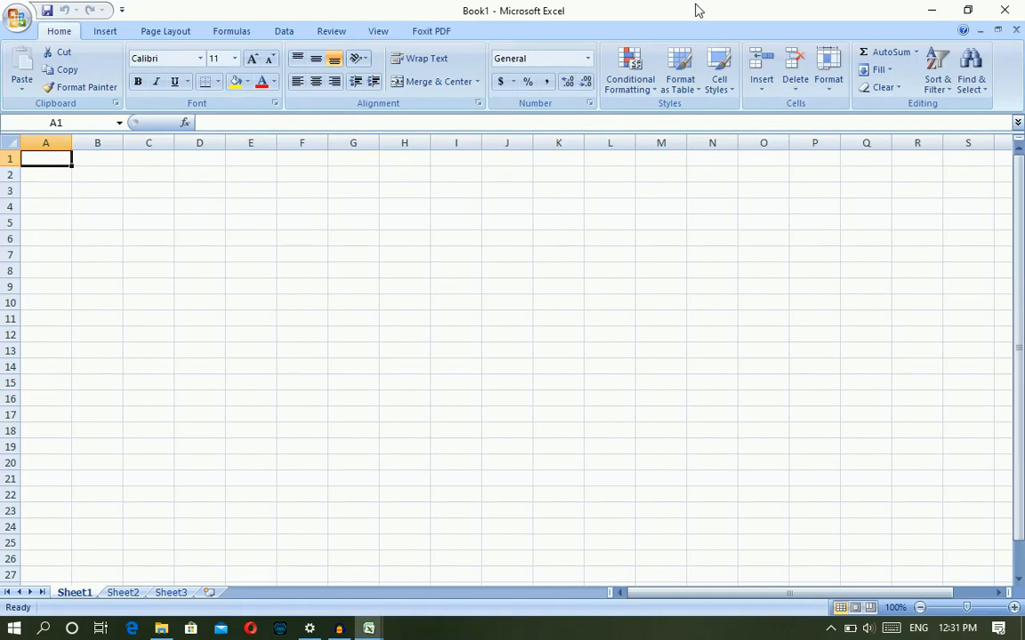
mouse_move(472, 16)
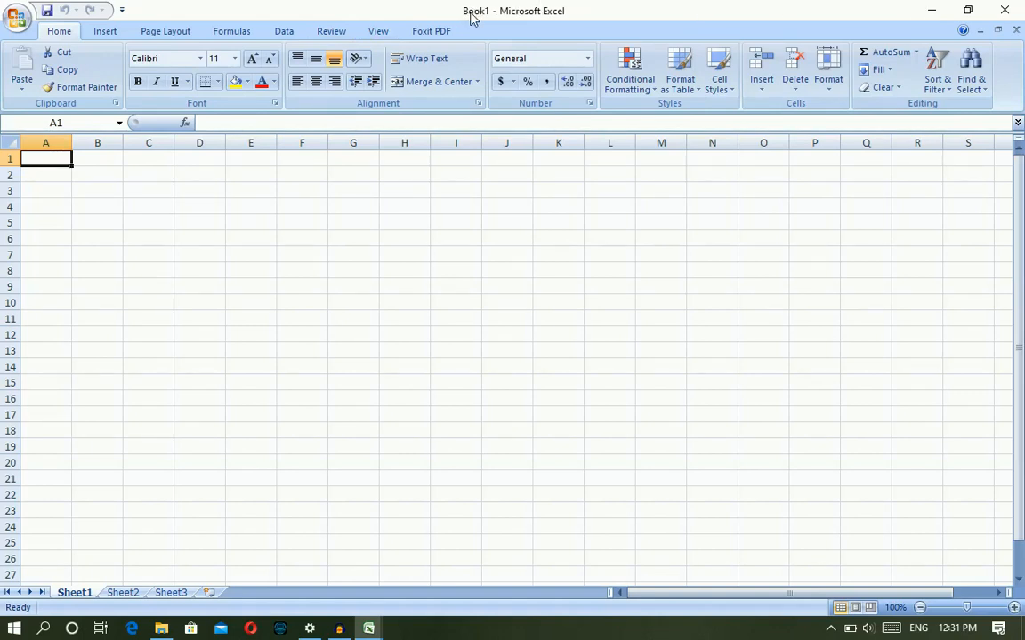
mouse_move(534, 21)
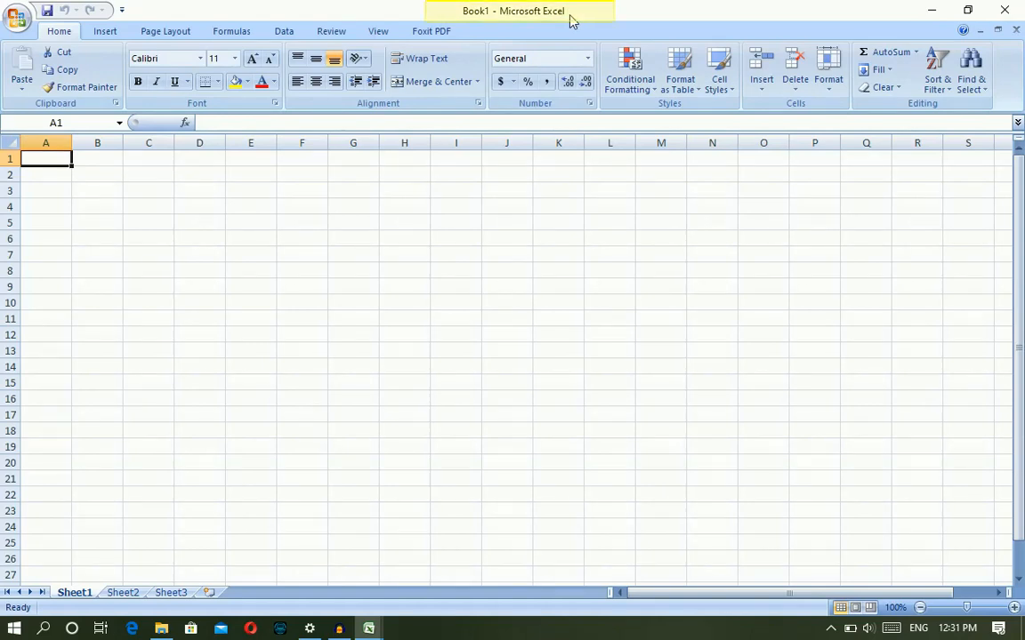
mouse_move(436, 12)
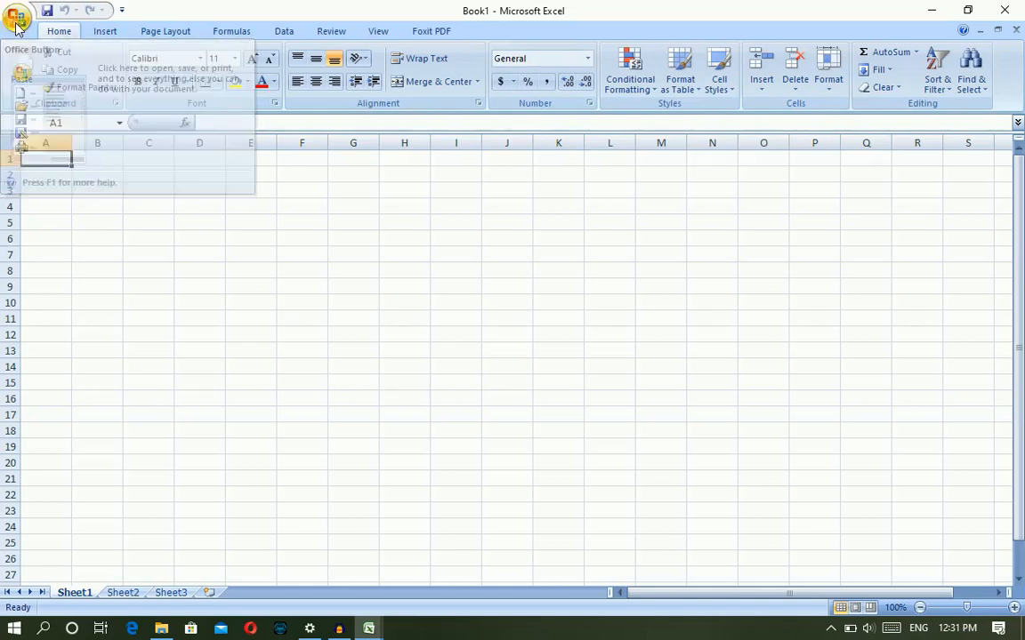
Bring up the Office Button menu to reach Save As for Book1.
click(18, 18)
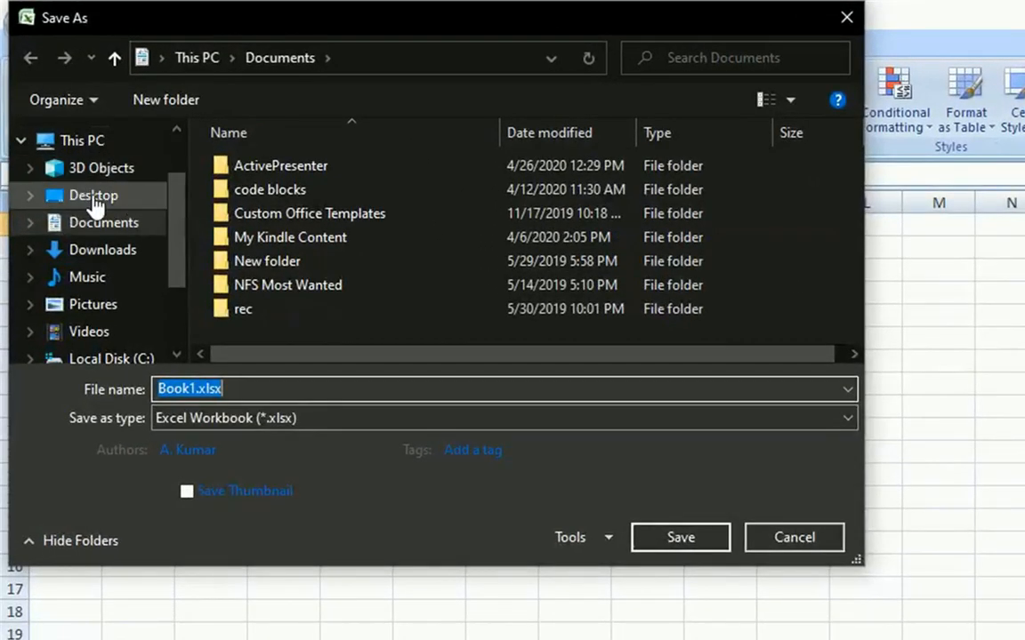
Save the workbook to the Desktop under the name 'Excel Class'.
click(92, 194)
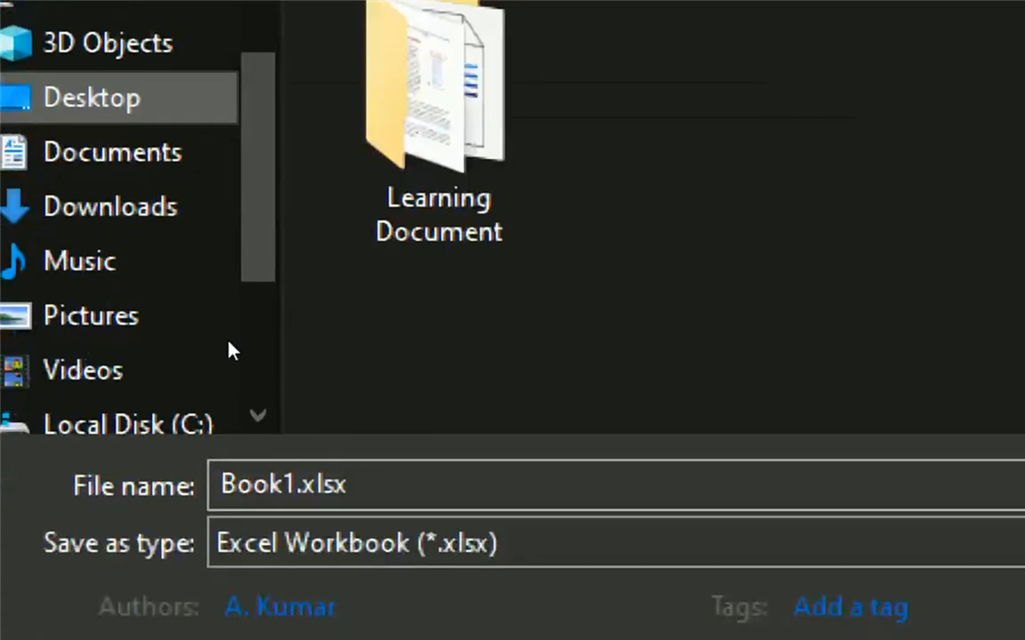
mouse_move(232, 380)
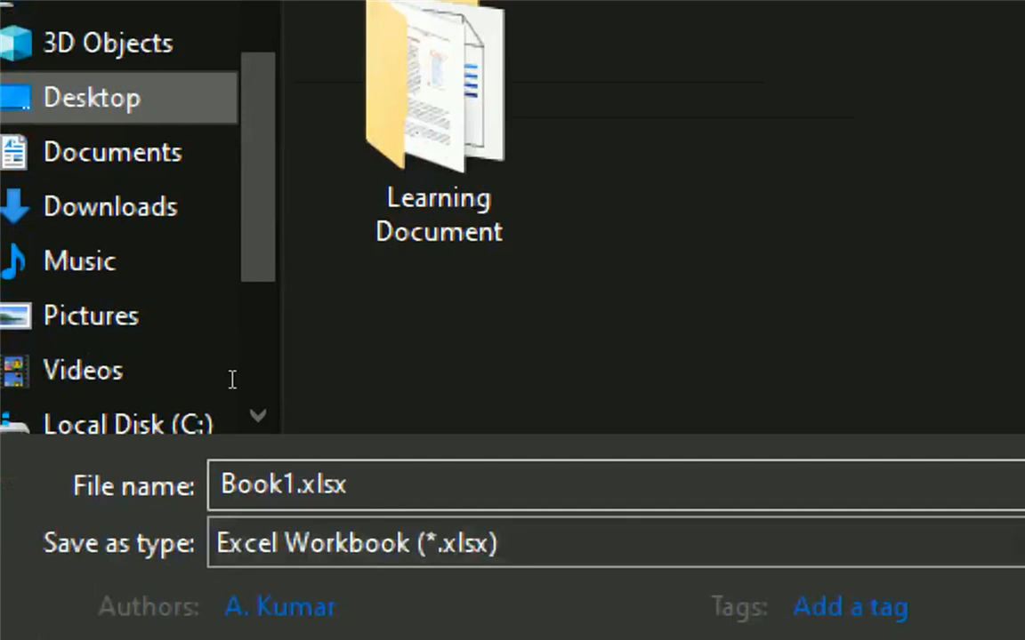
click(283, 484)
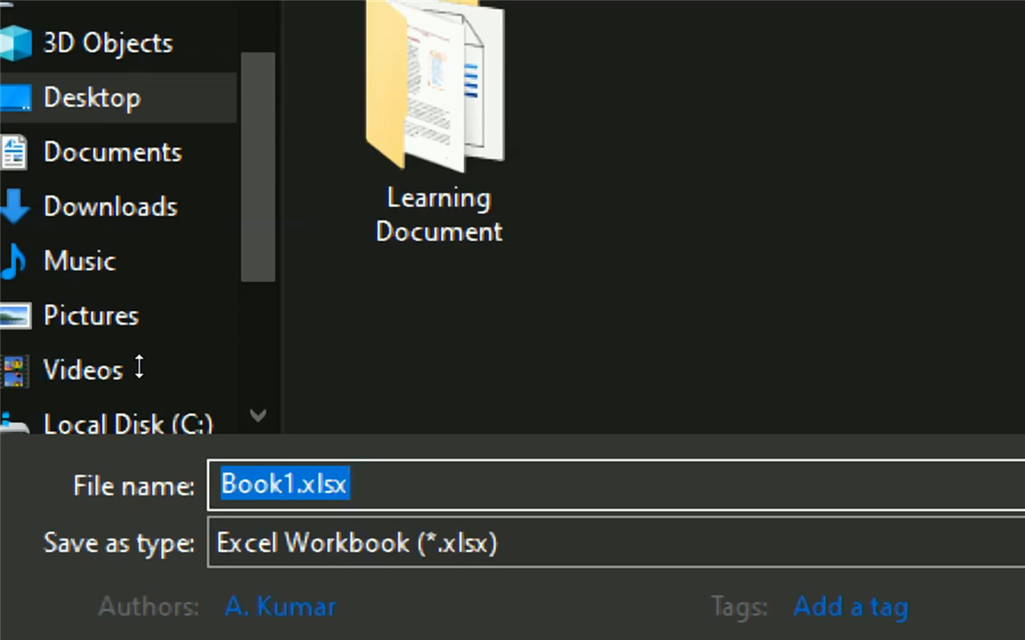
text(Excel)
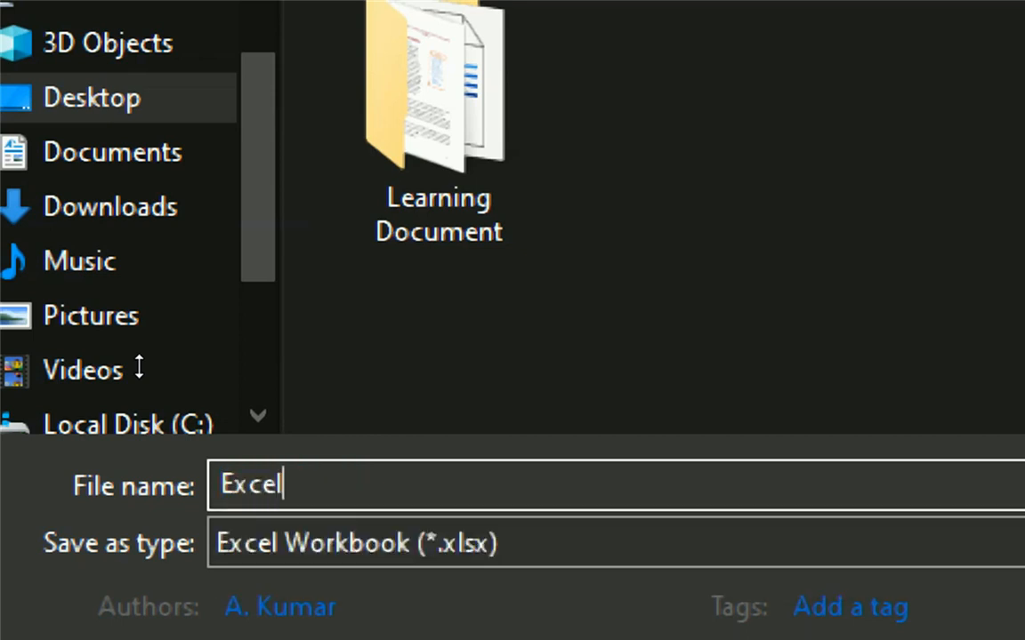
text(Cl)
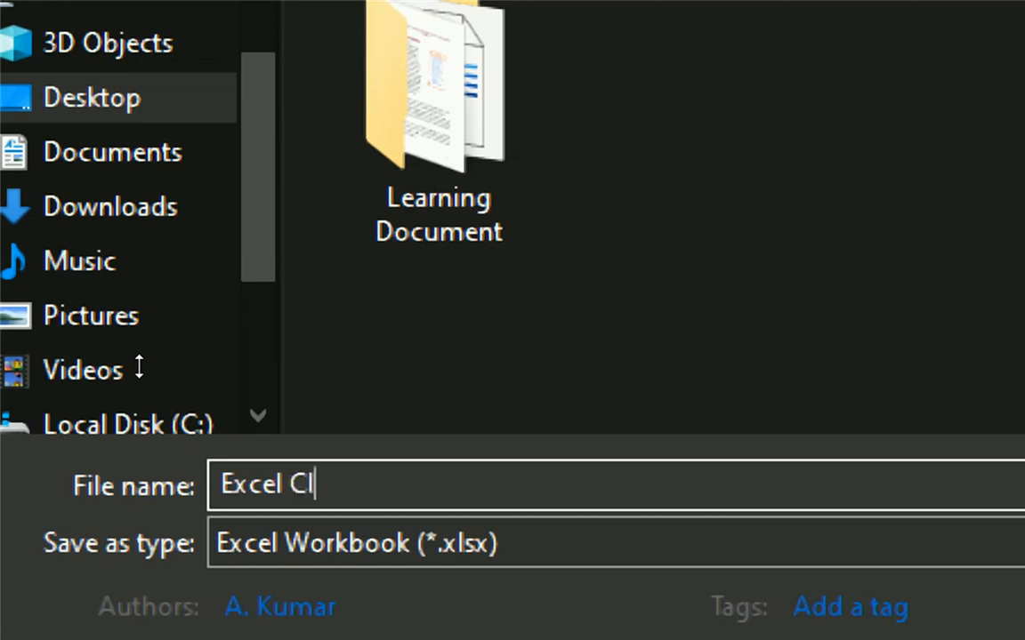
text(ass)
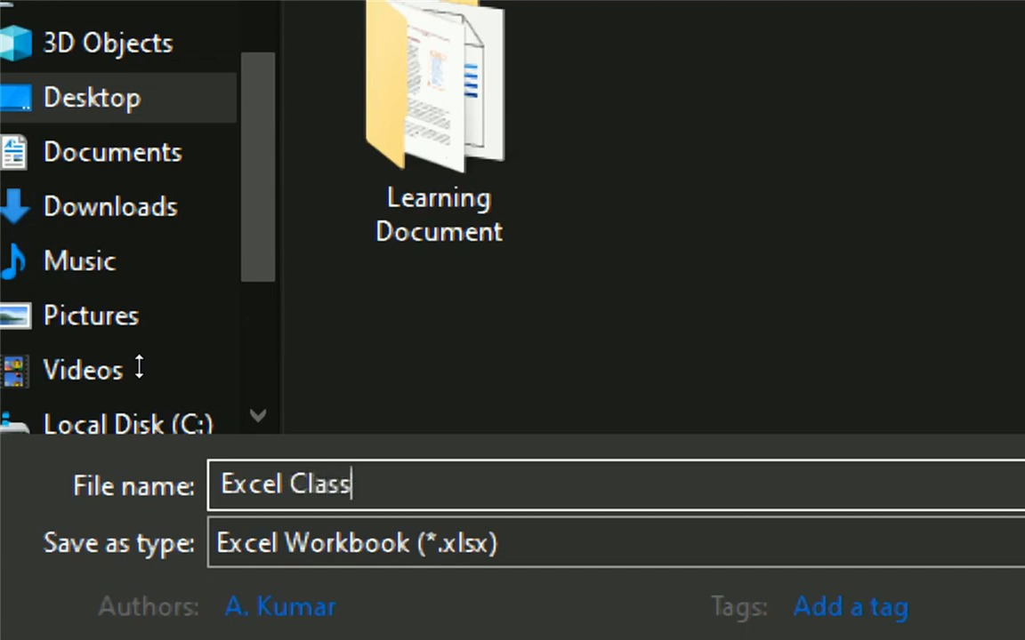
mouse_move(587, 443)
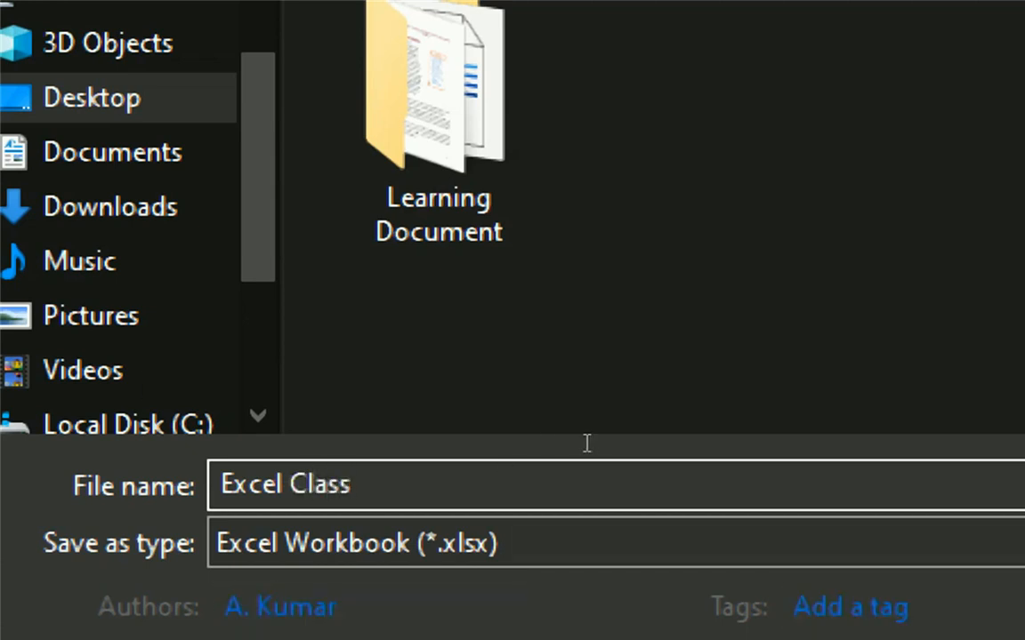
click(312, 484)
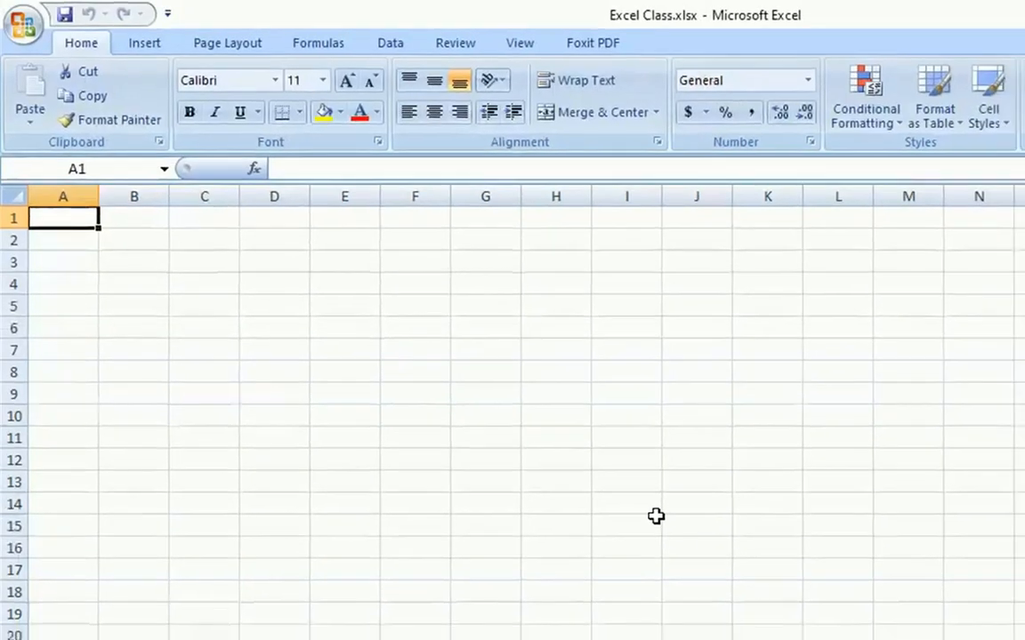
click(989, 13)
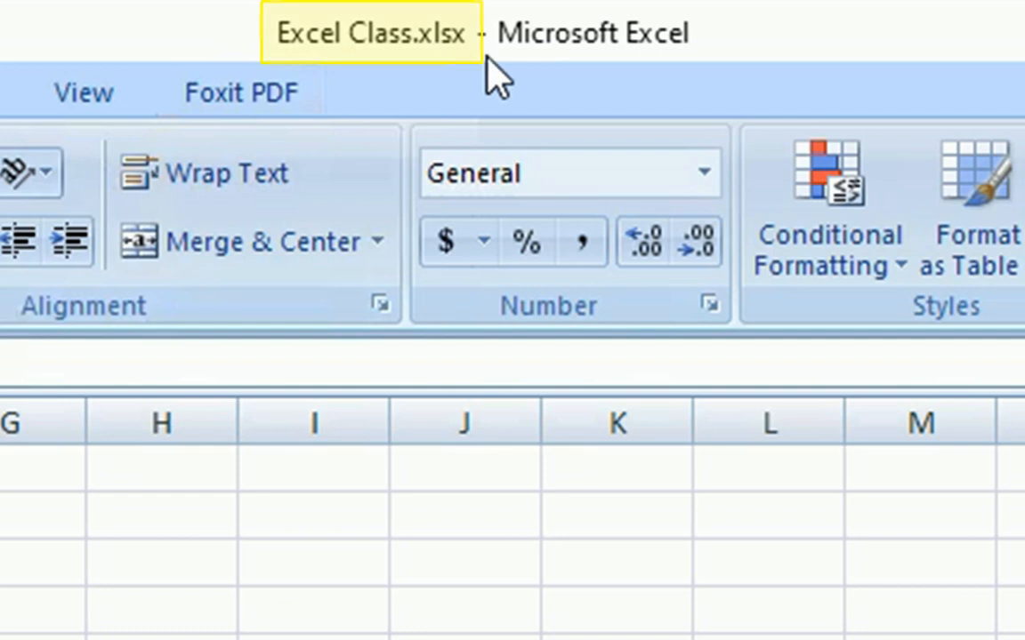
mouse_move(454, 71)
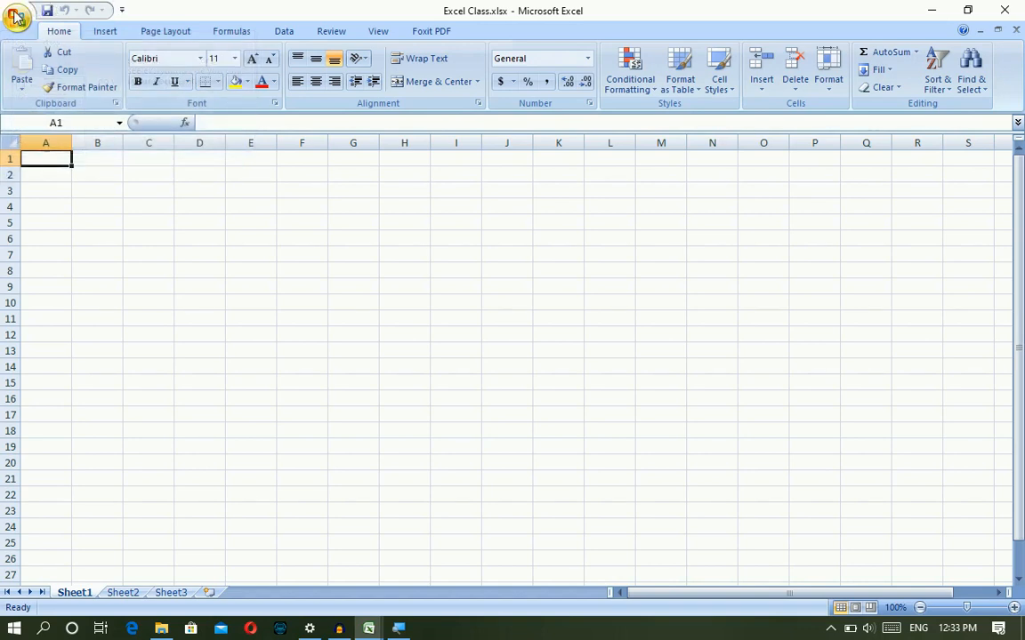
mouse_move(16, 11)
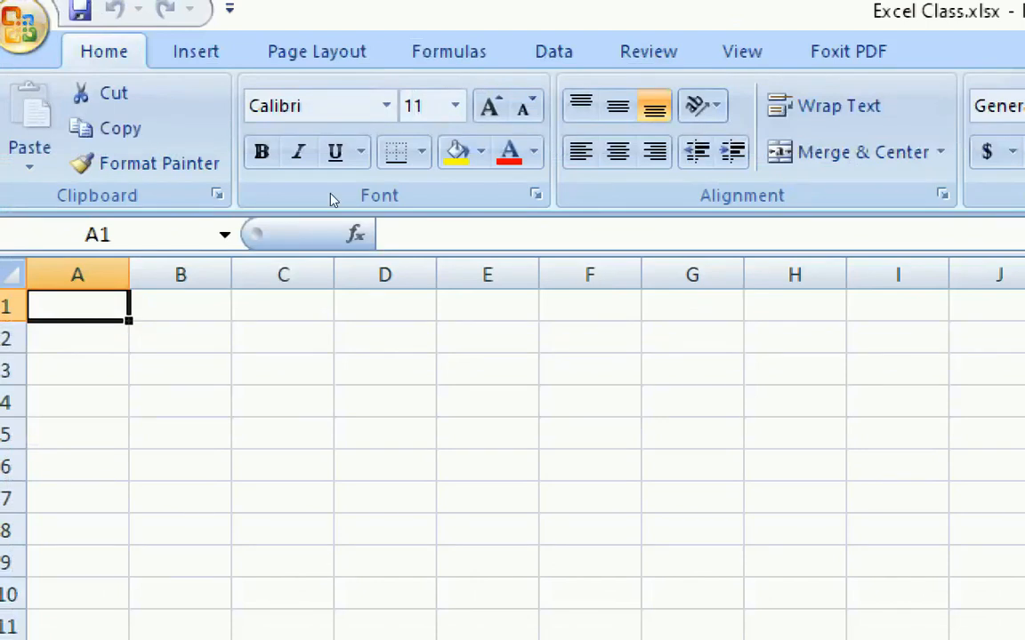
mouse_move(32, 32)
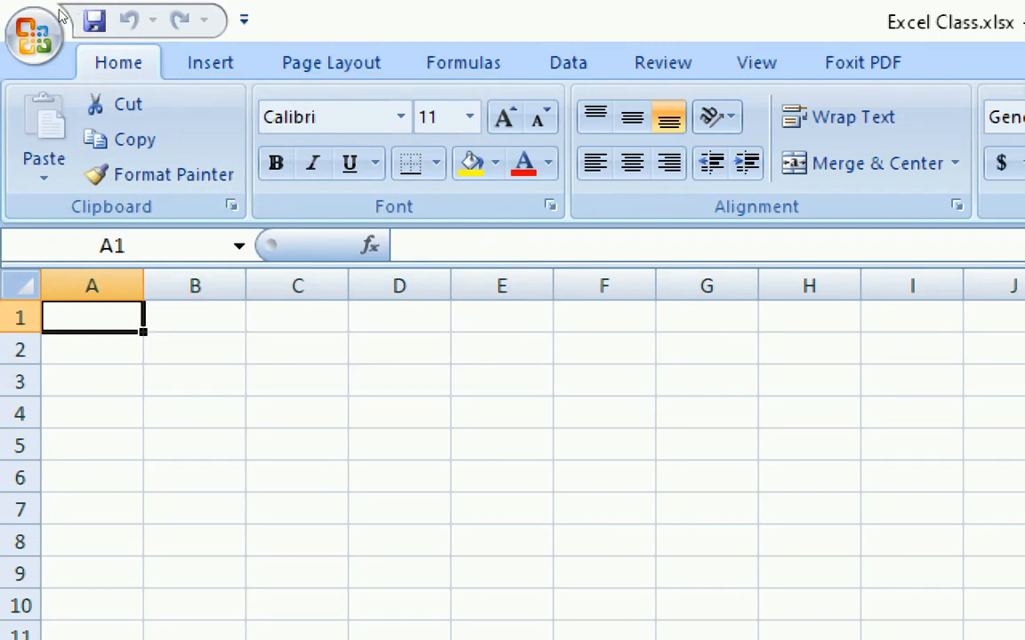
mouse_move(92, 19)
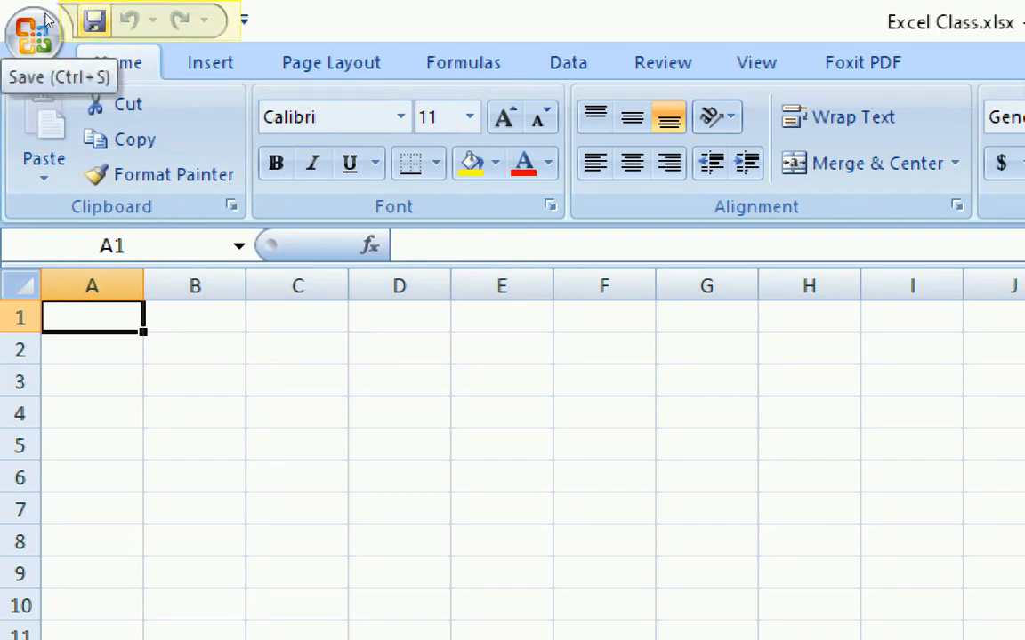
mouse_move(128, 20)
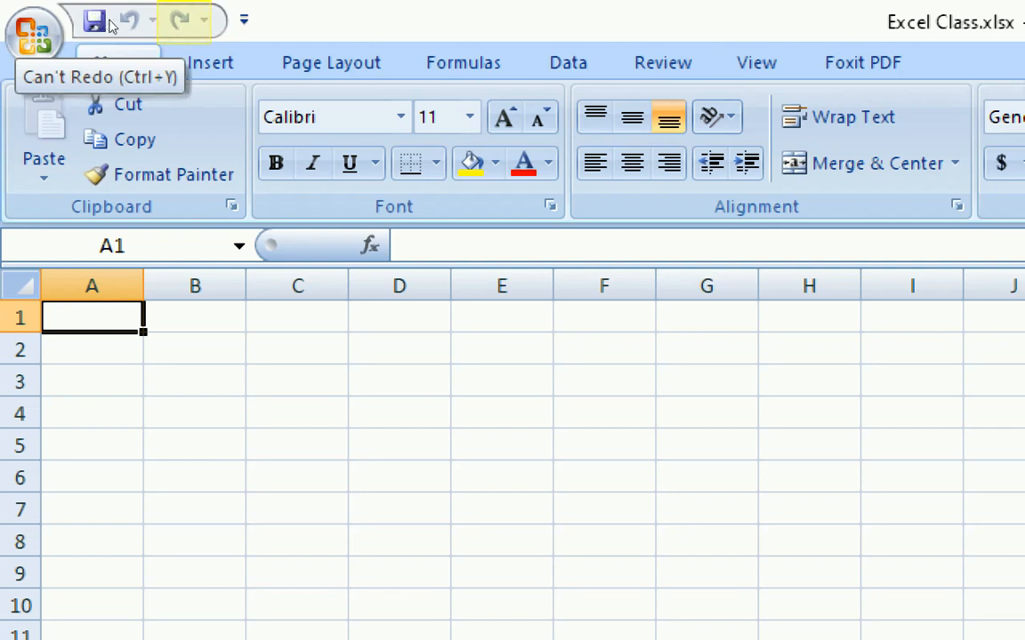
mouse_move(5, 14)
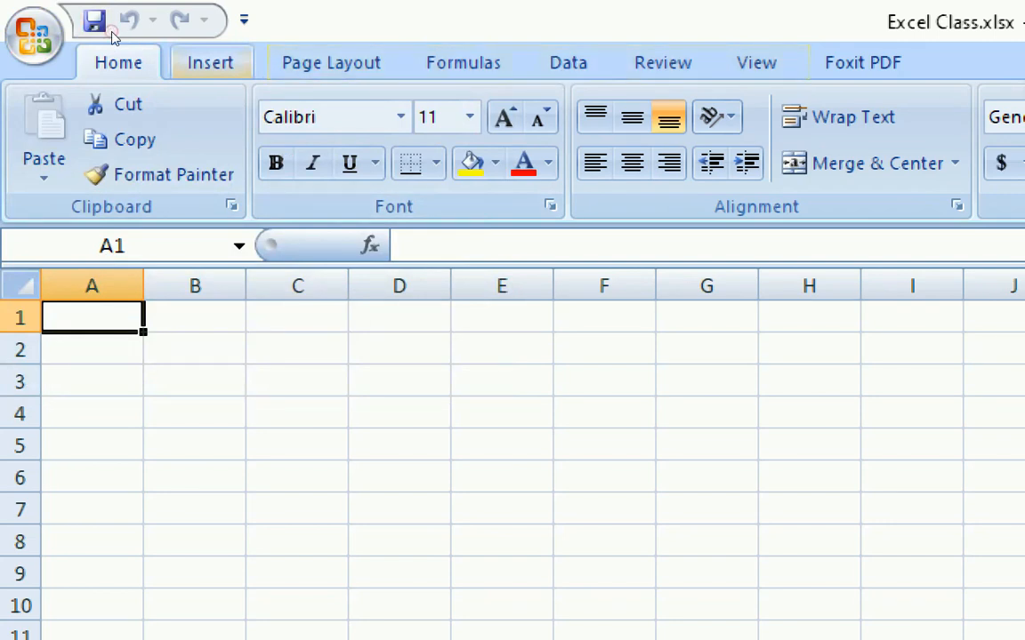
click(210, 62)
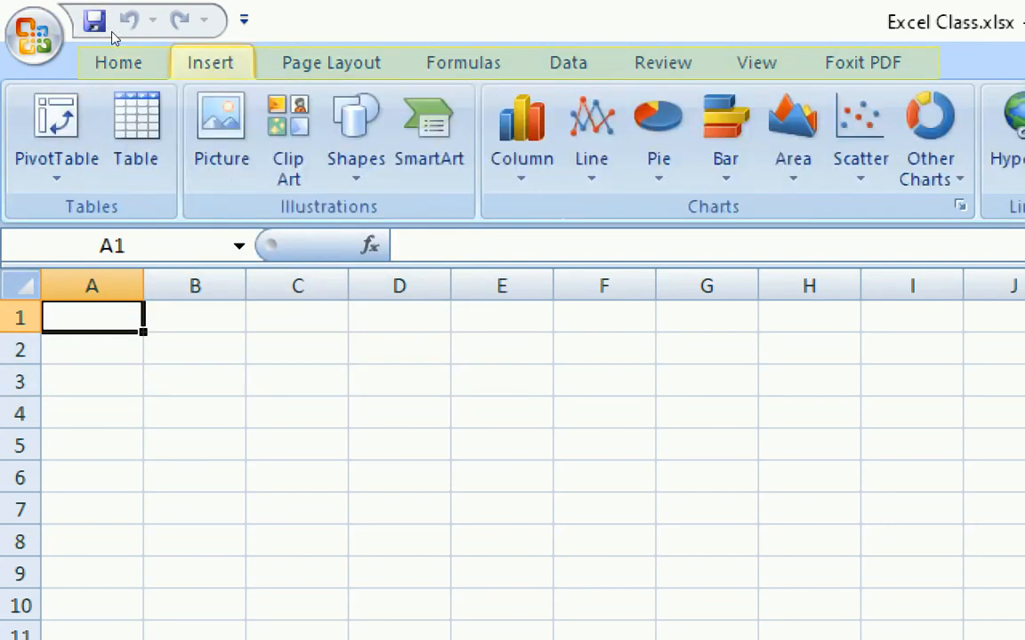
click(117, 62)
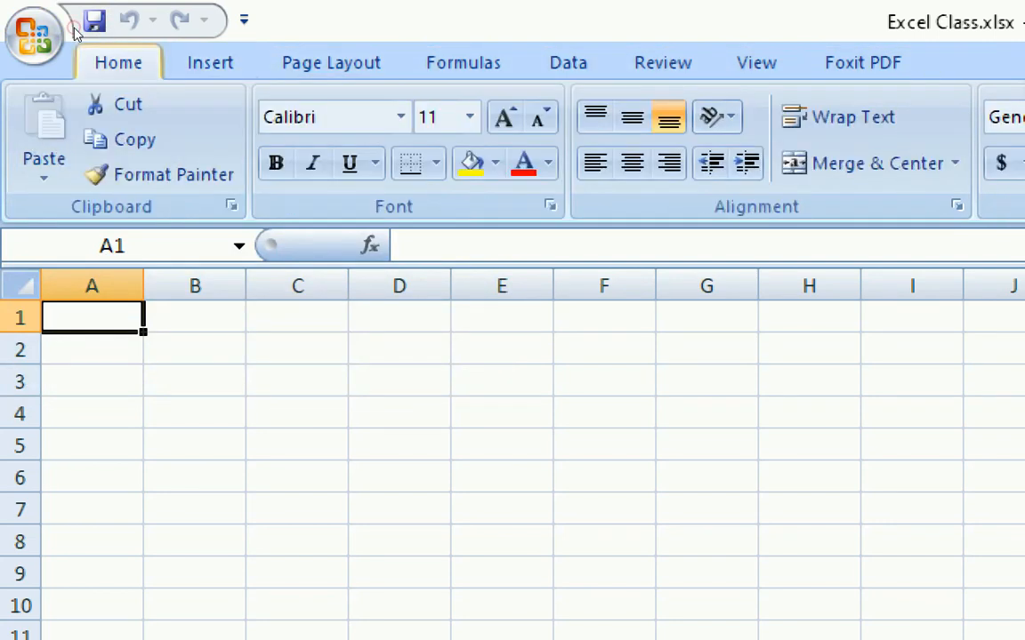
click(210, 62)
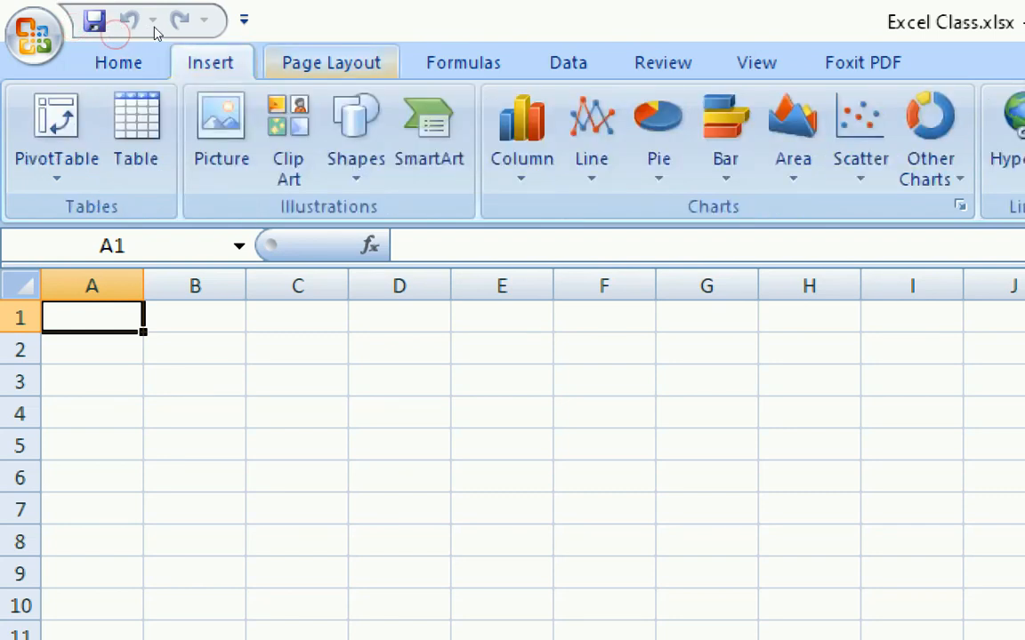
click(331, 63)
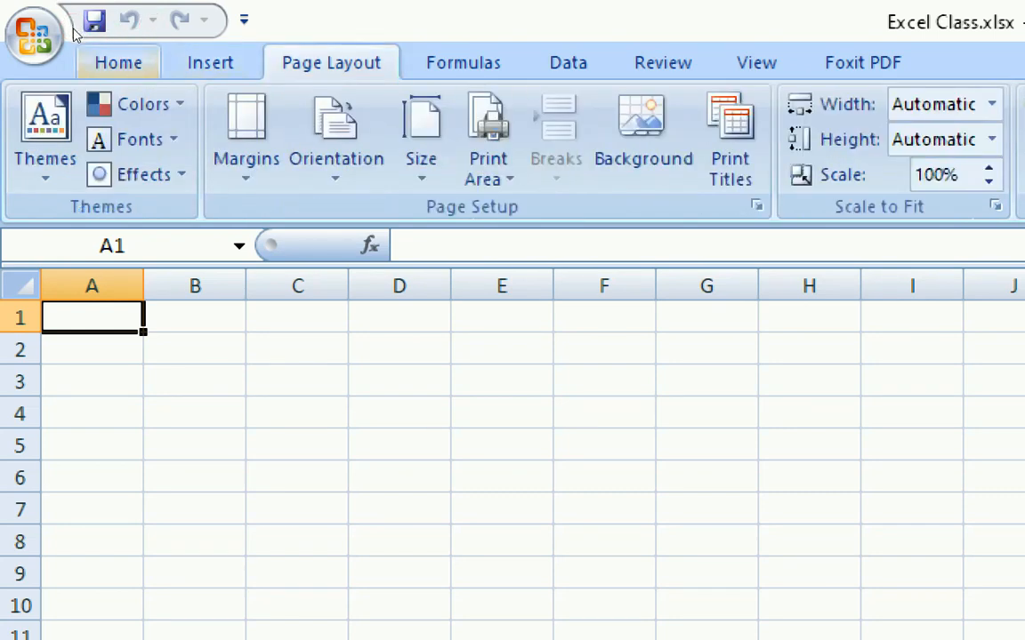
click(117, 62)
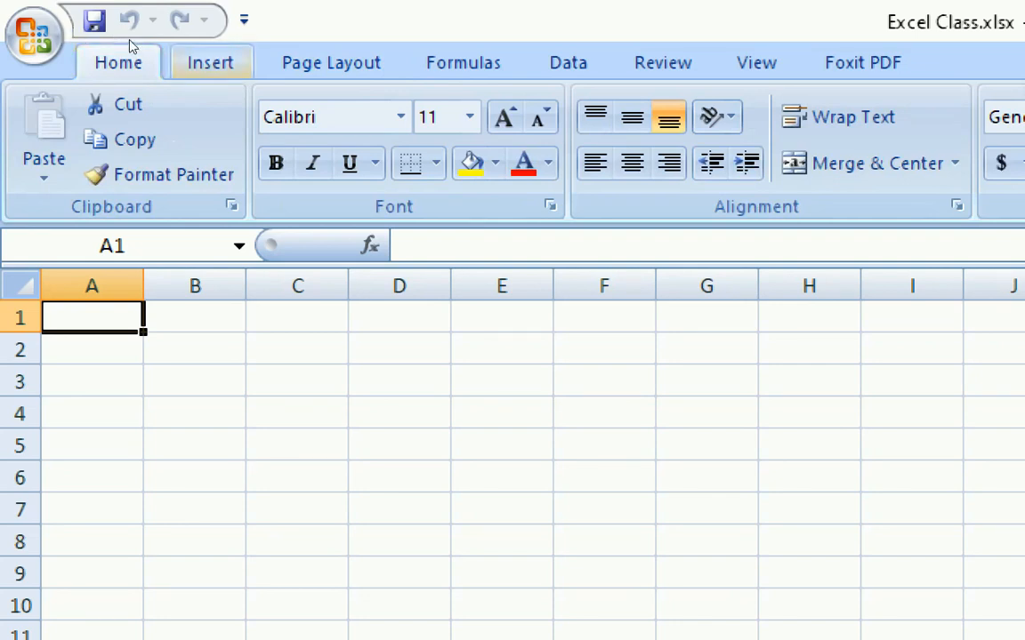
mouse_move(69, 115)
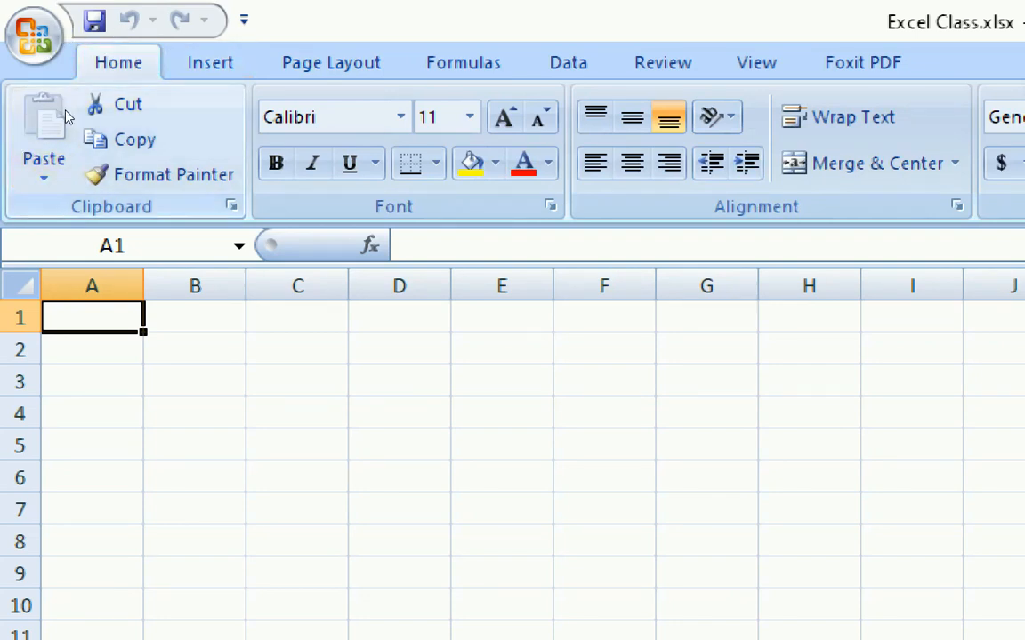
mouse_move(54, 109)
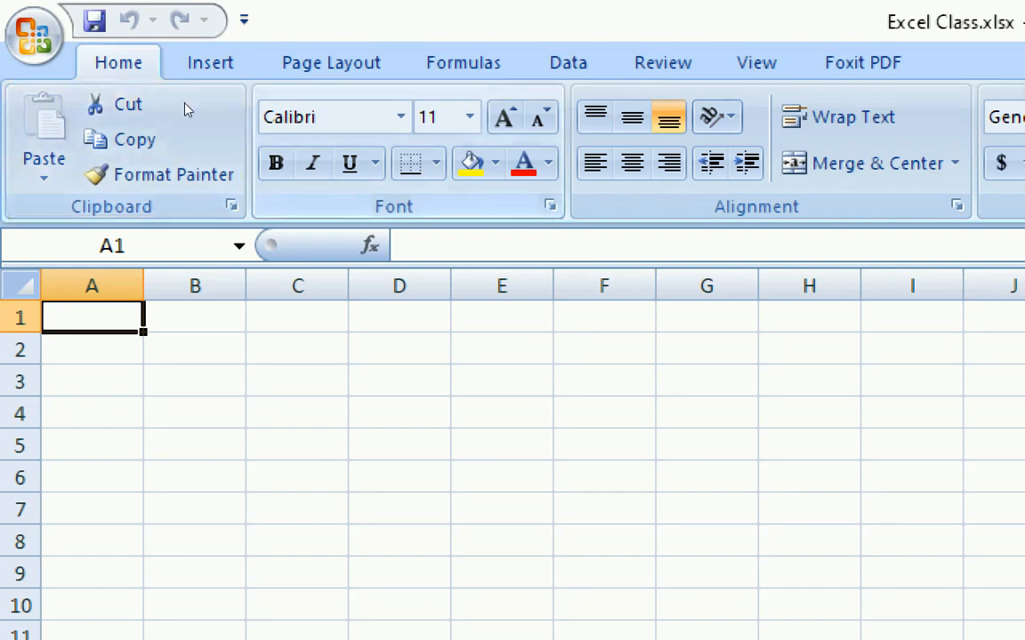
mouse_move(303, 114)
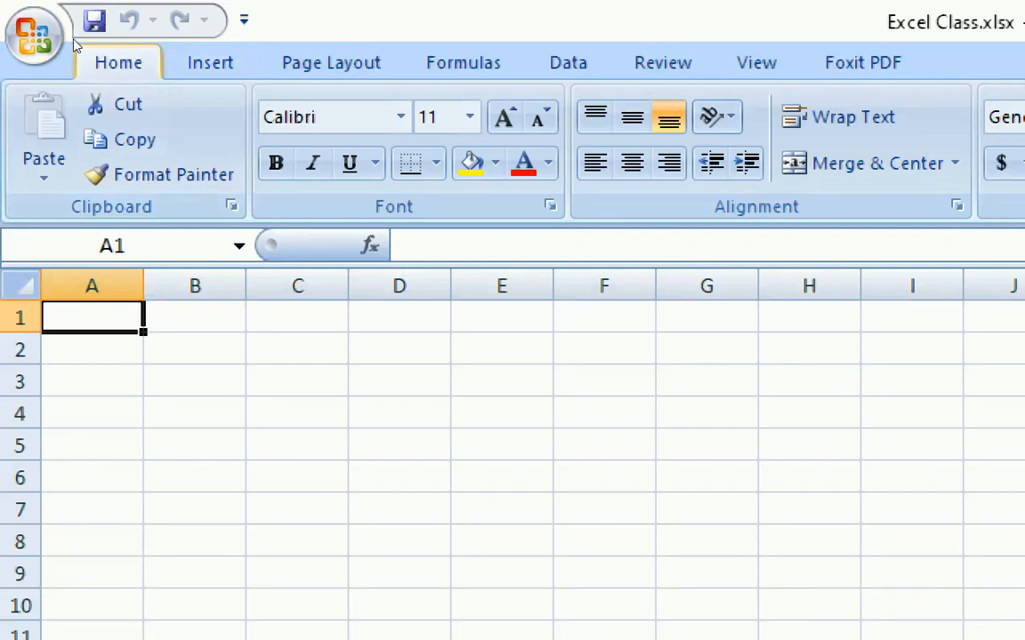
mouse_move(64, 37)
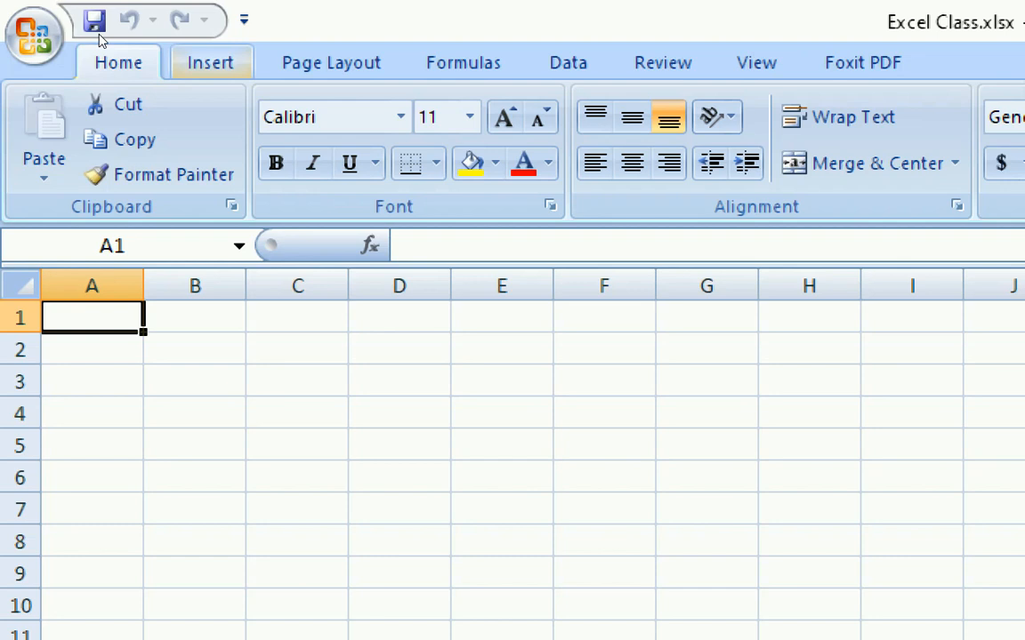
click(210, 62)
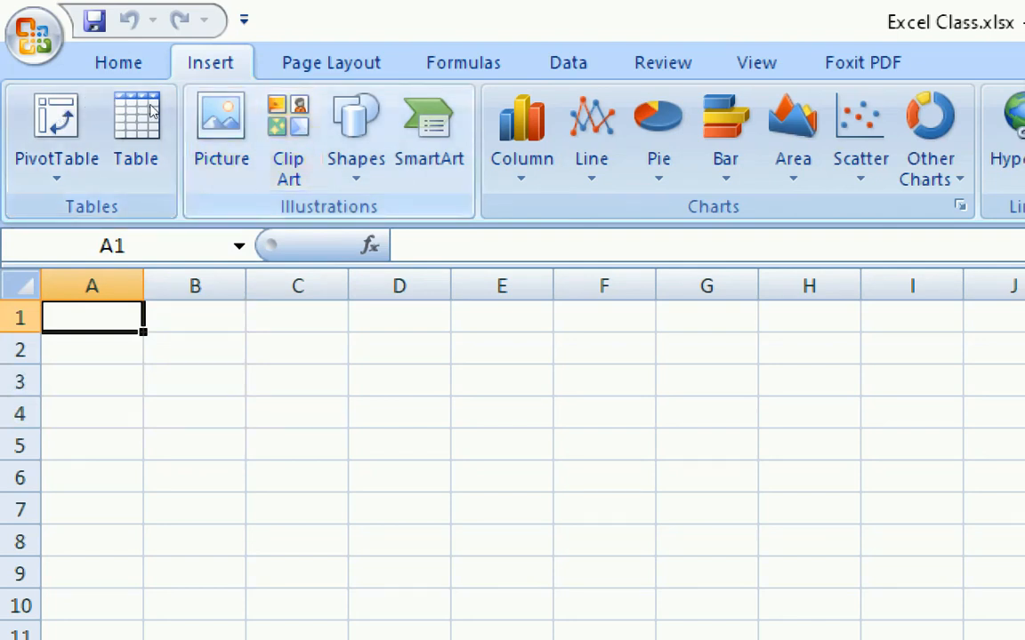
mouse_move(221, 124)
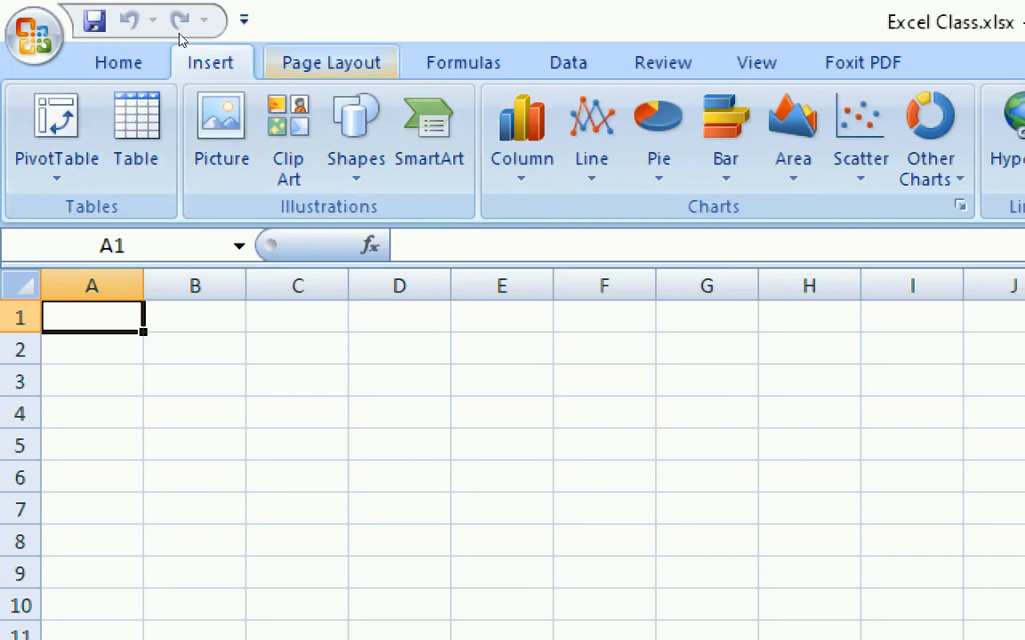
click(331, 62)
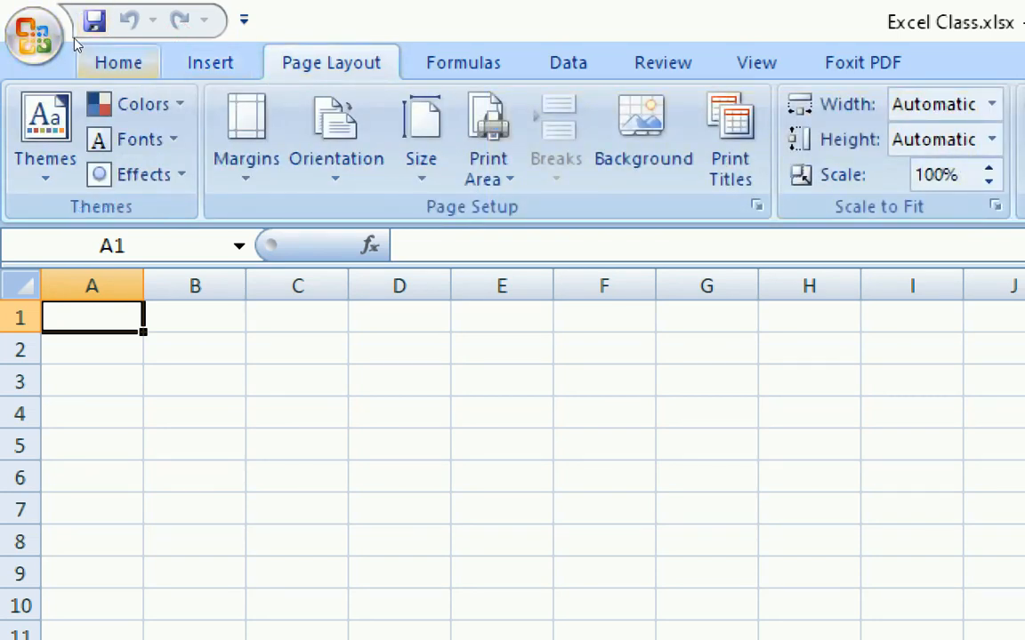
click(118, 62)
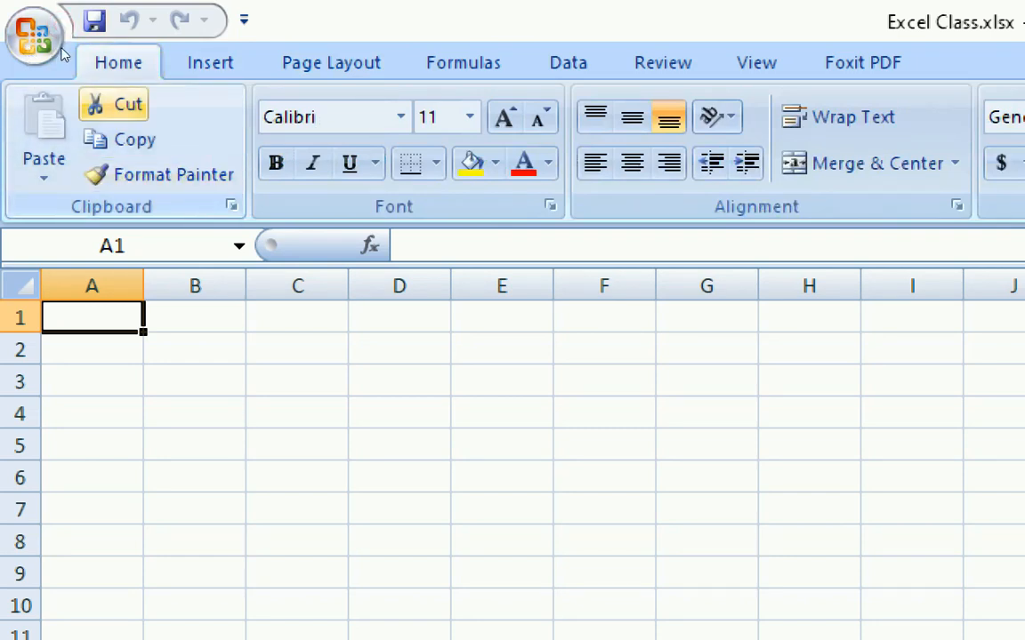
mouse_move(135, 139)
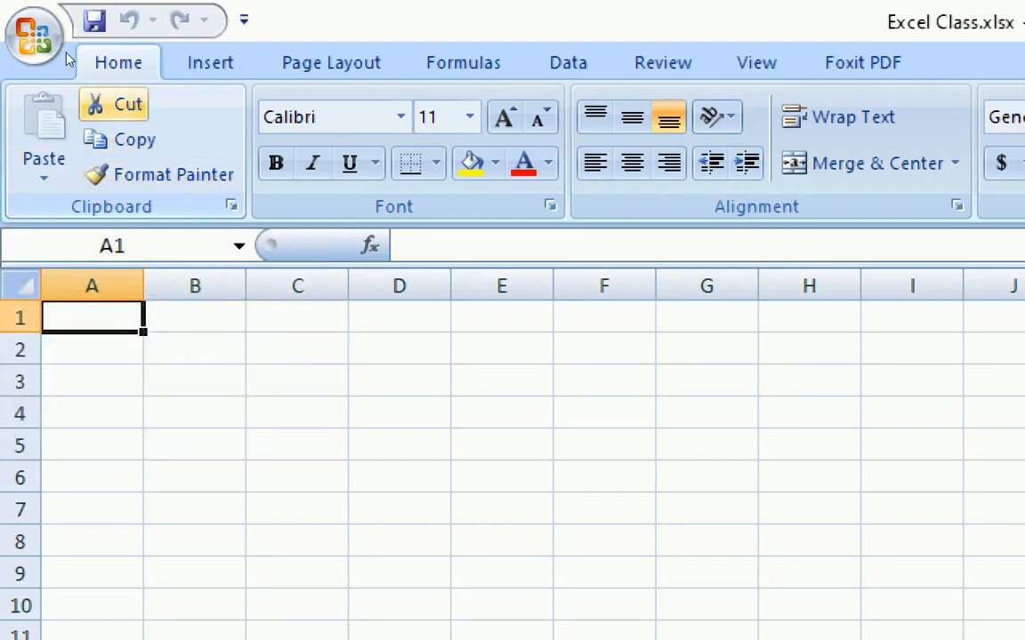
mouse_move(121, 139)
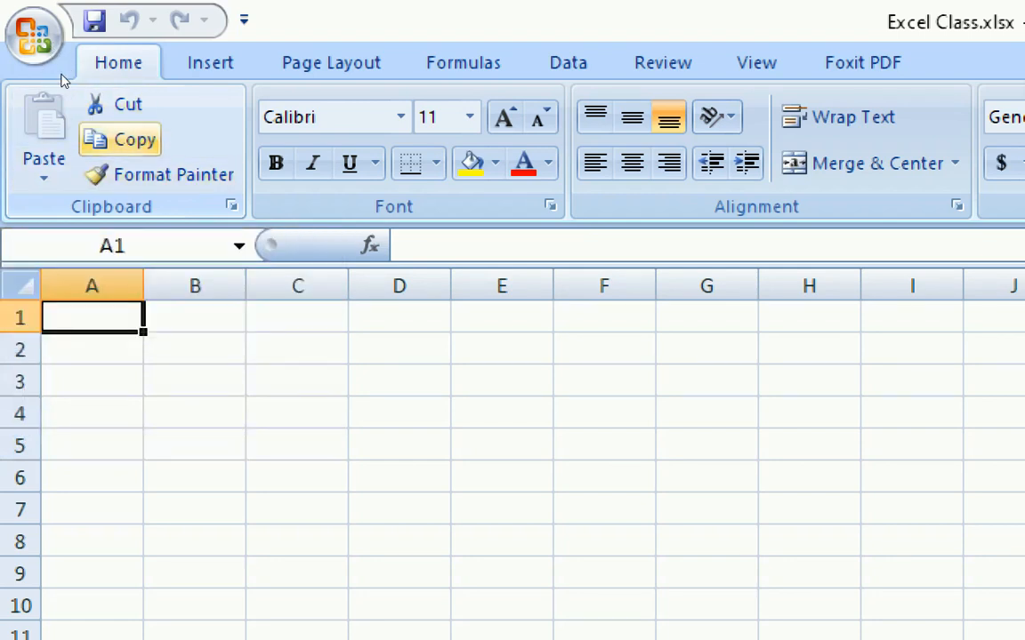
mouse_move(114, 103)
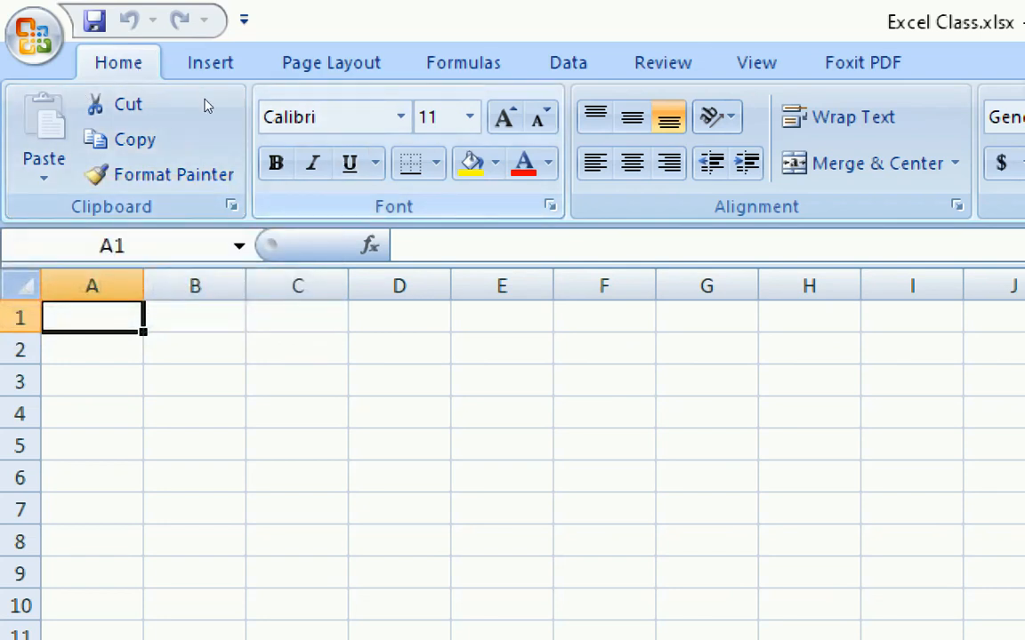
mouse_move(174, 92)
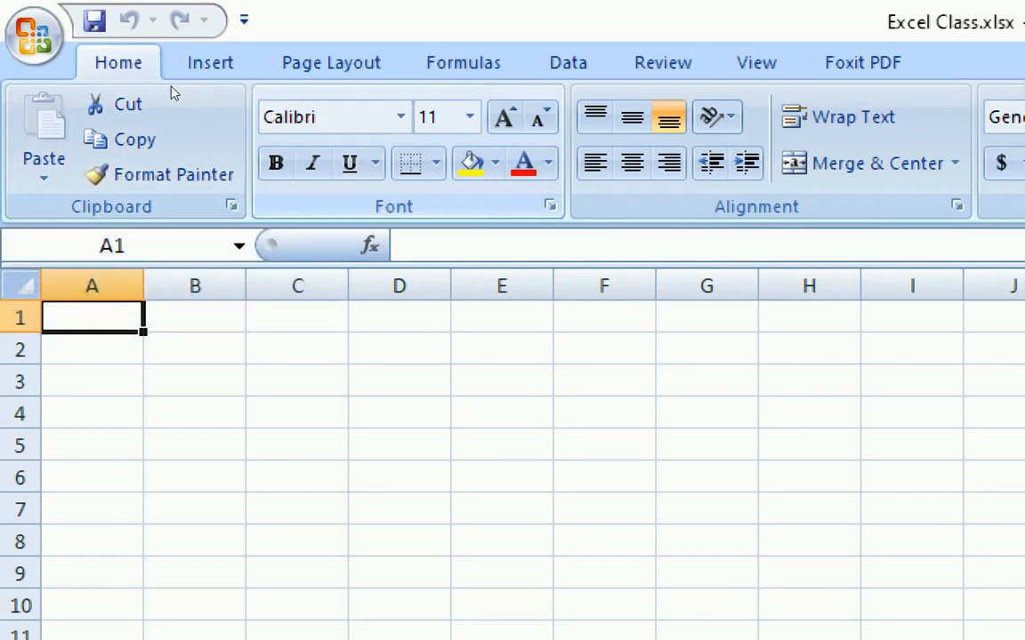
mouse_move(298, 98)
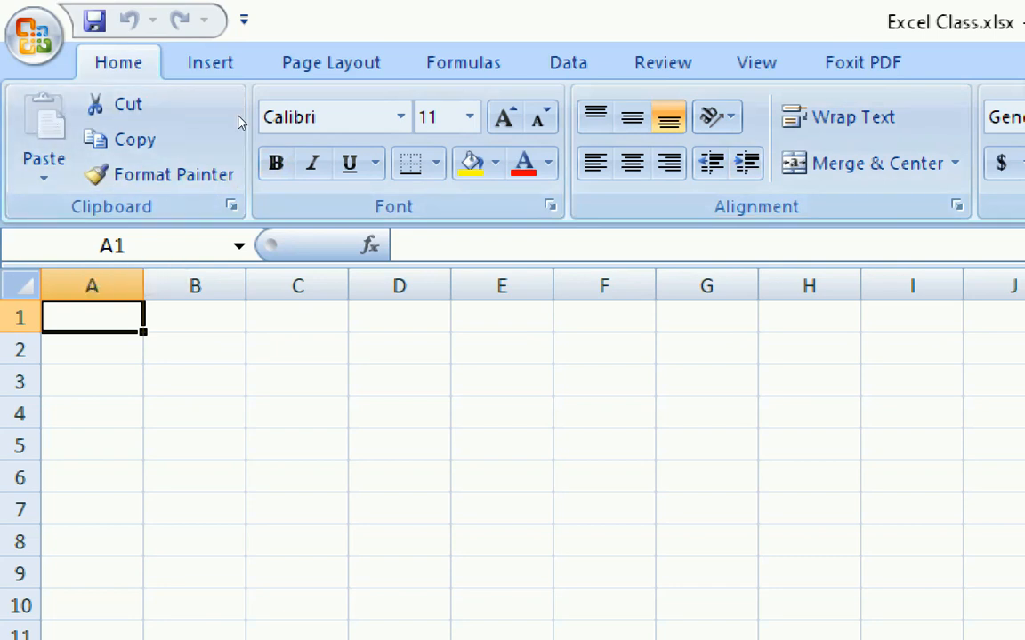
click(91, 284)
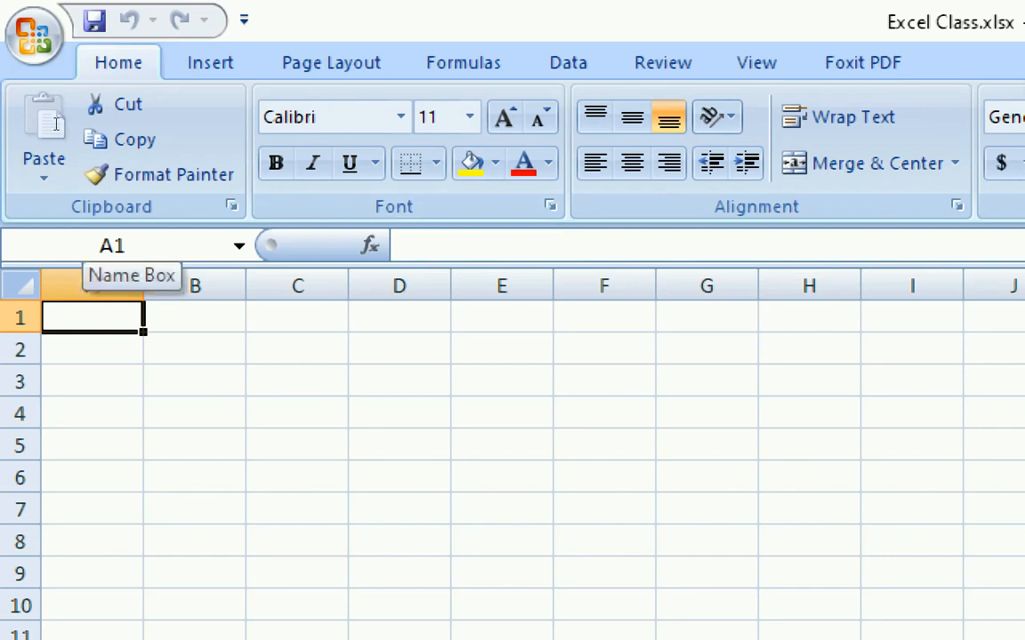
click(116, 245)
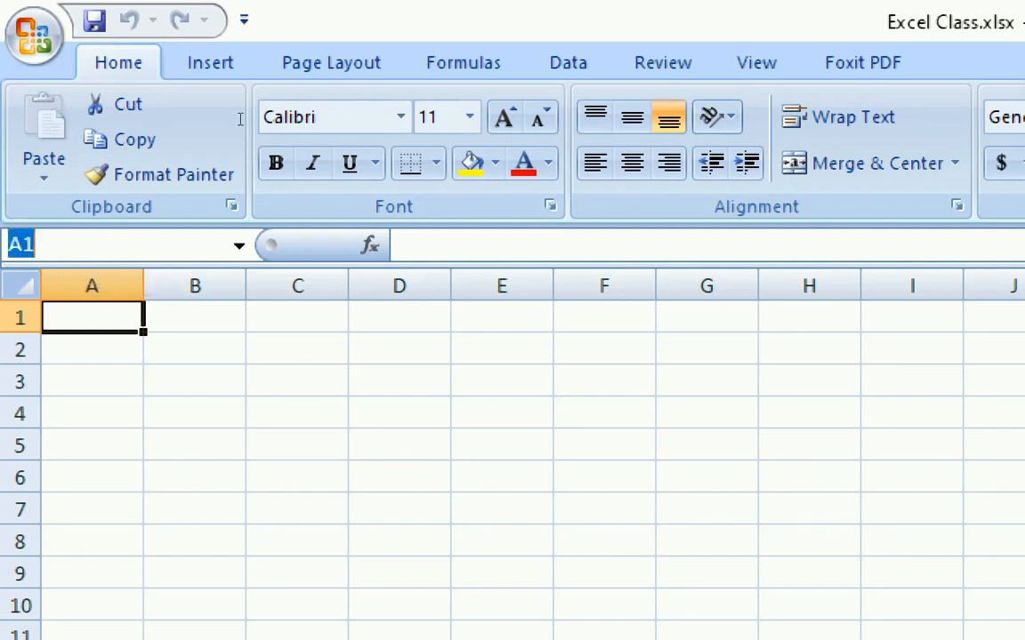
mouse_move(80, 121)
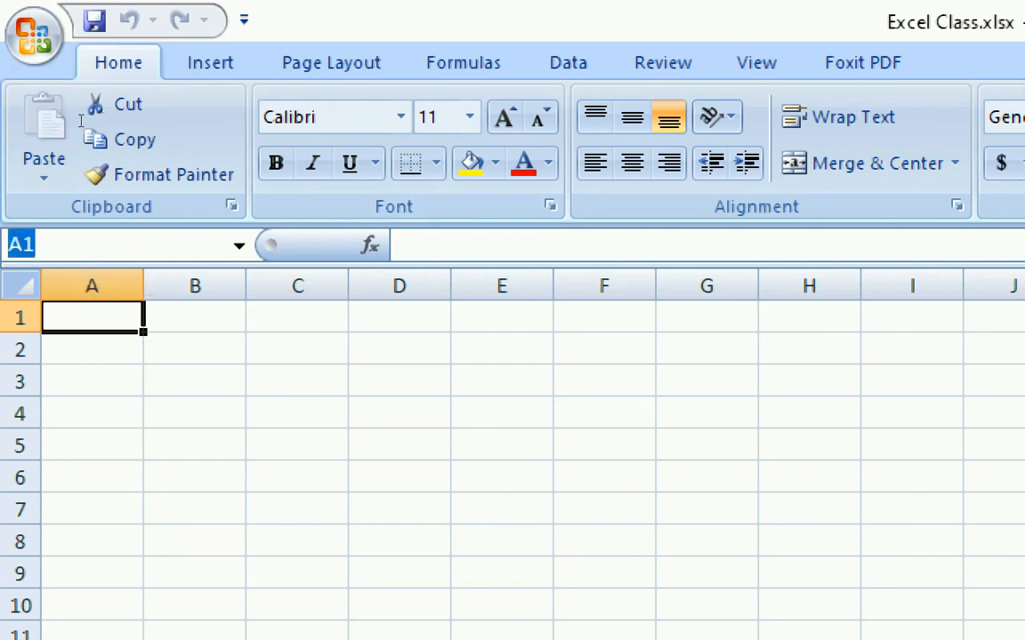
double_click(90, 317)
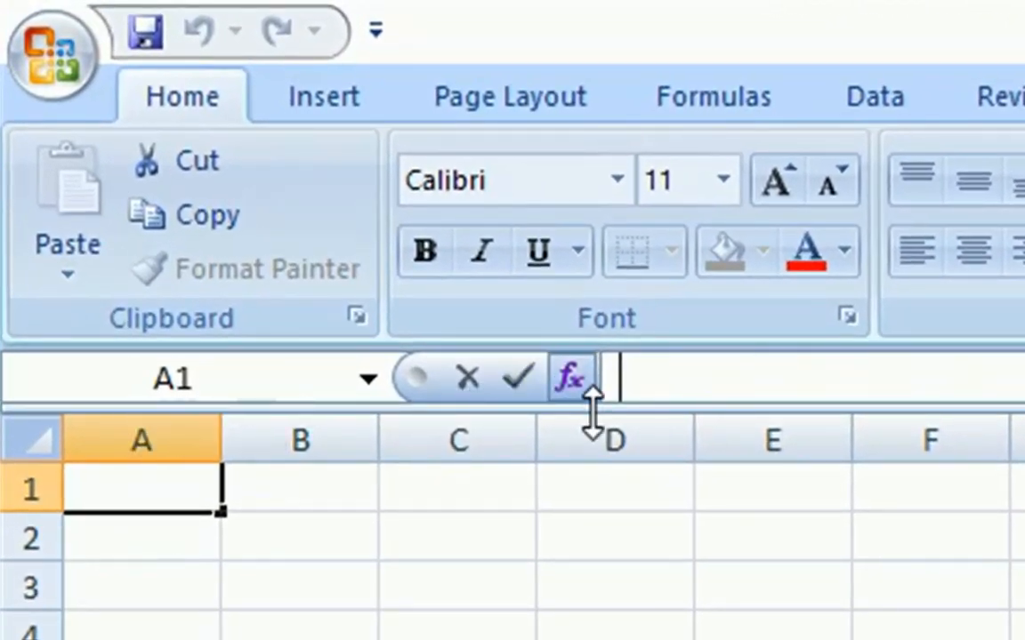
mouse_move(690, 374)
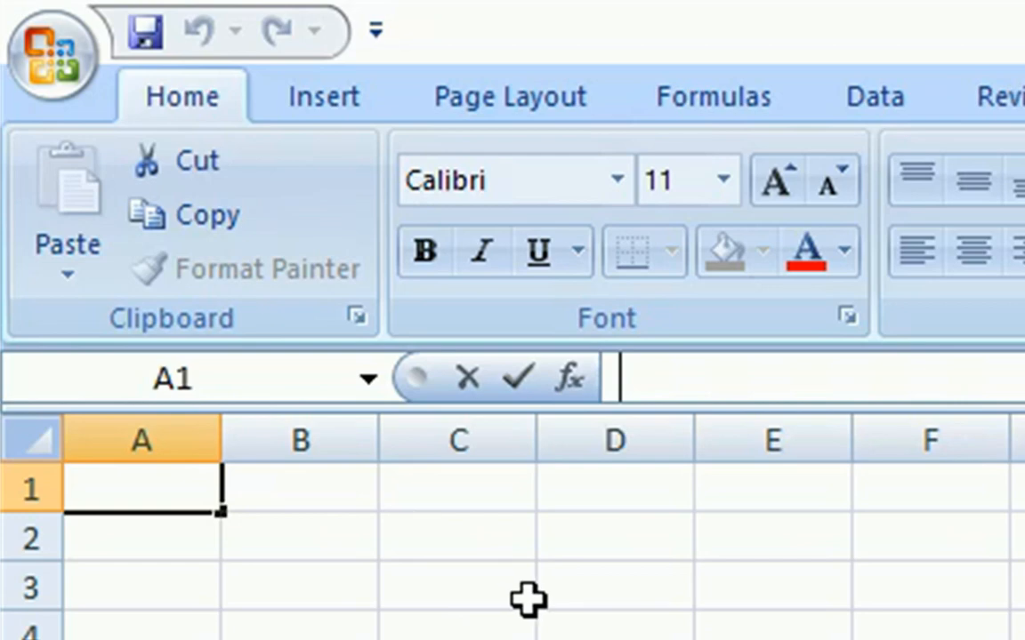
mouse_move(224, 583)
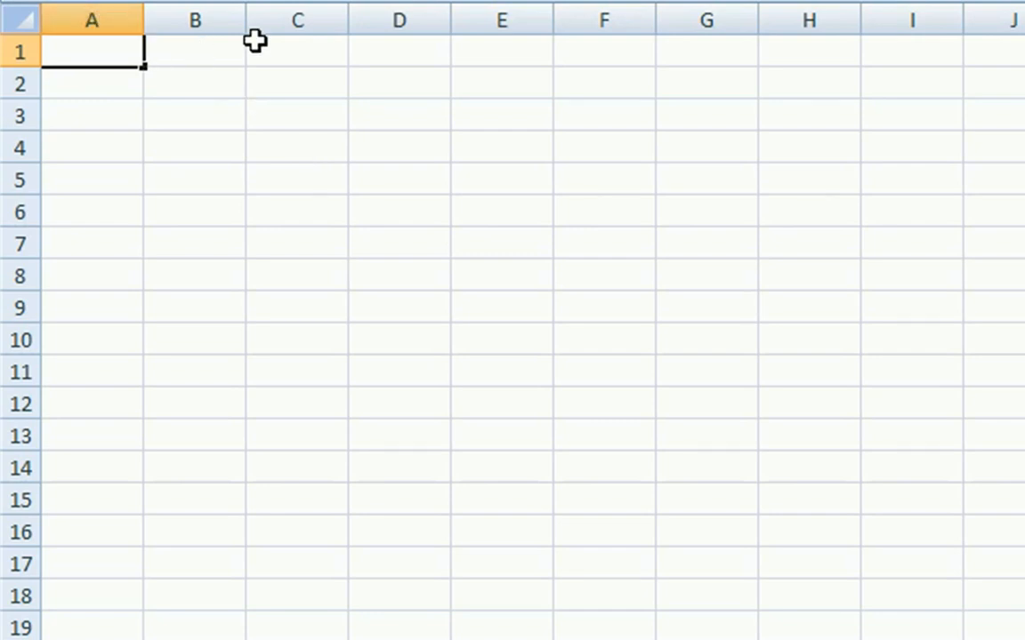
mouse_move(619, 42)
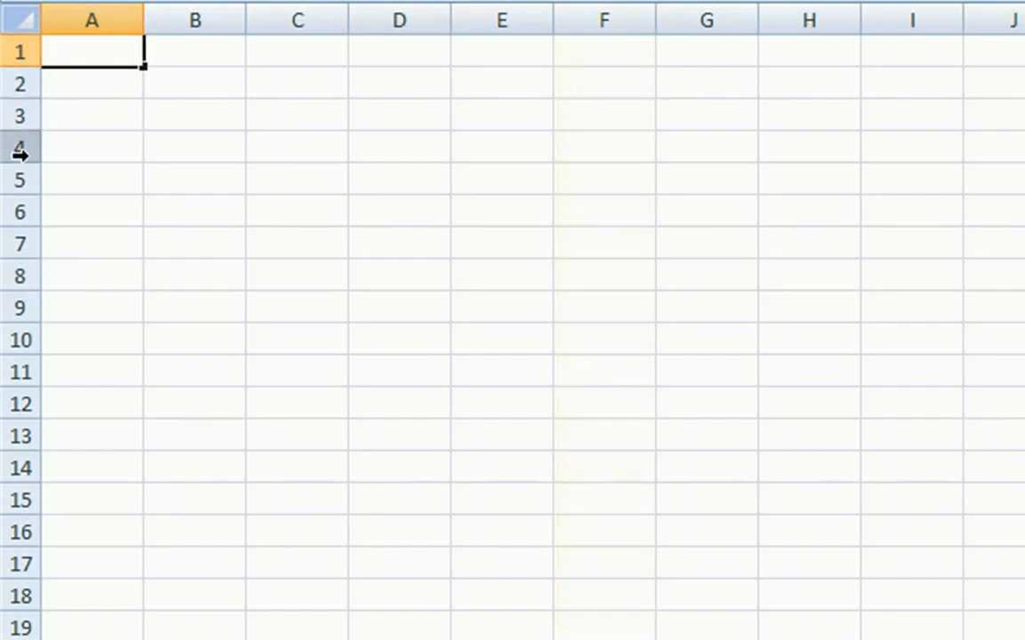
mouse_move(9, 347)
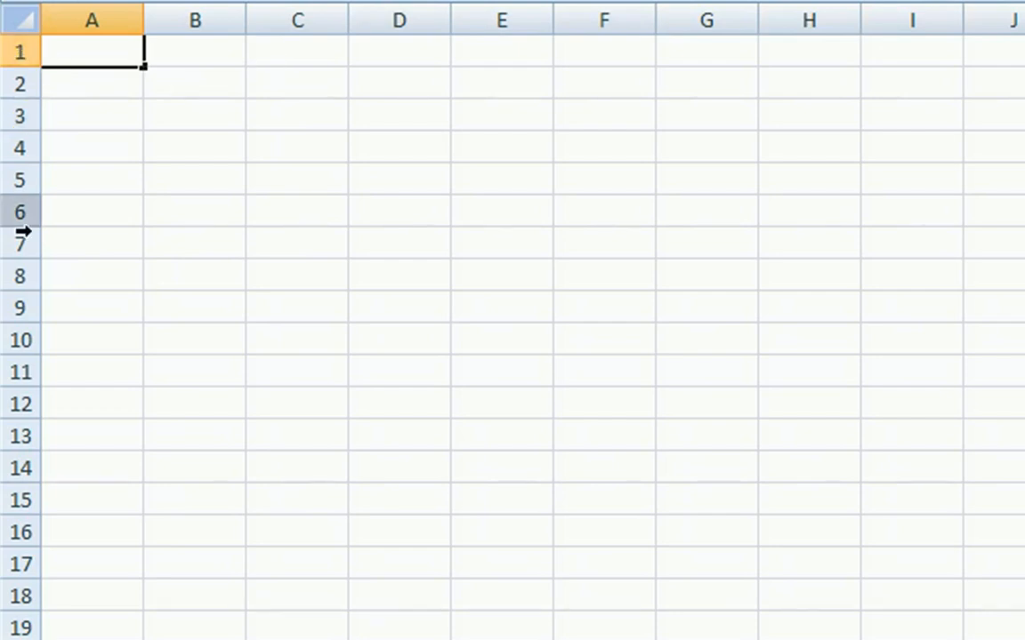
mouse_move(185, 80)
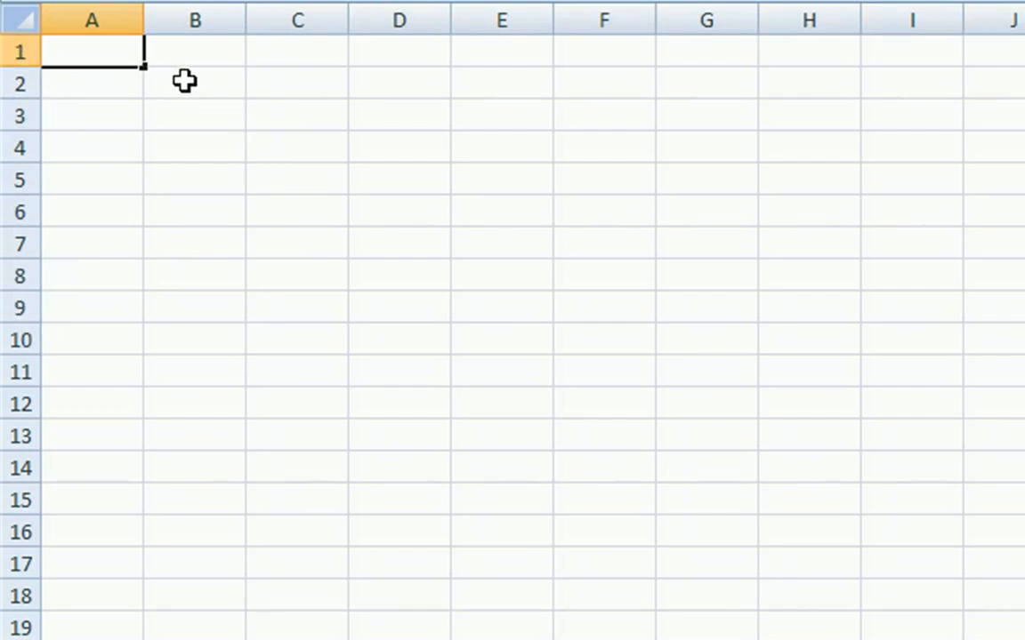
mouse_move(374, 228)
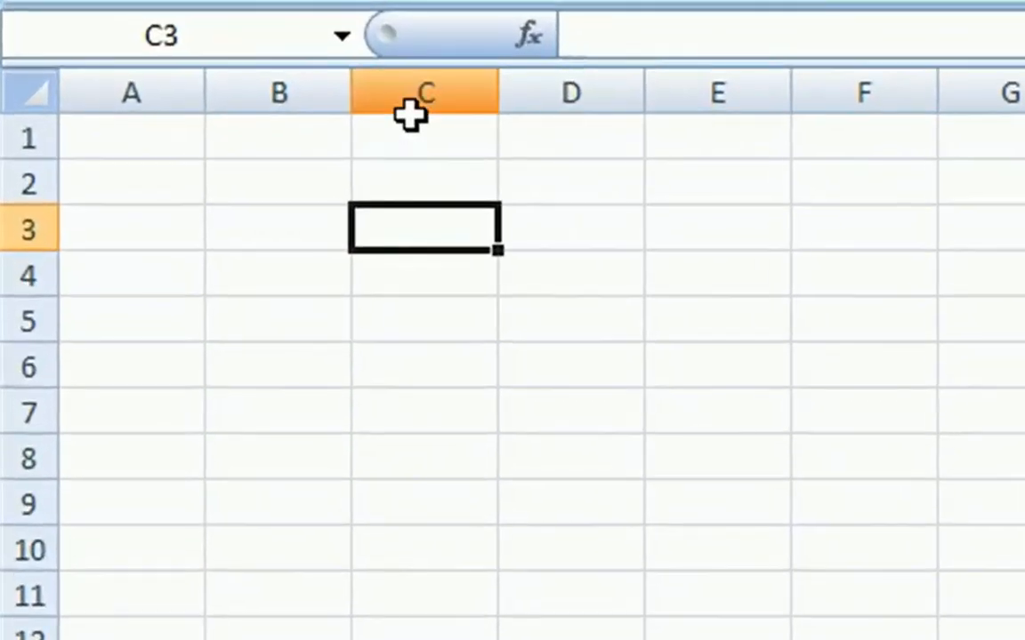
mouse_move(164, 268)
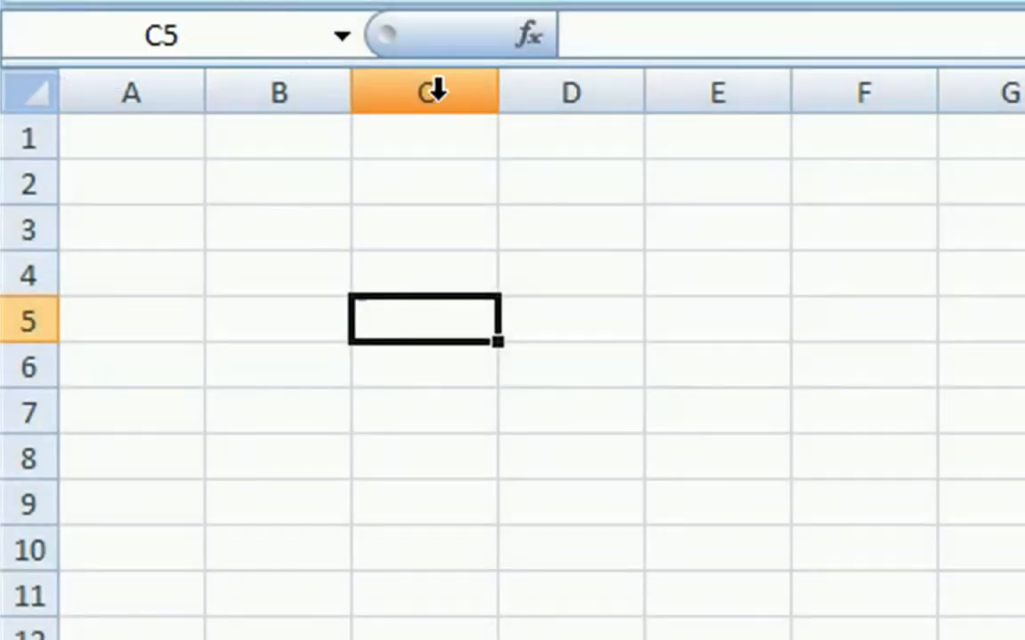
mouse_move(444, 312)
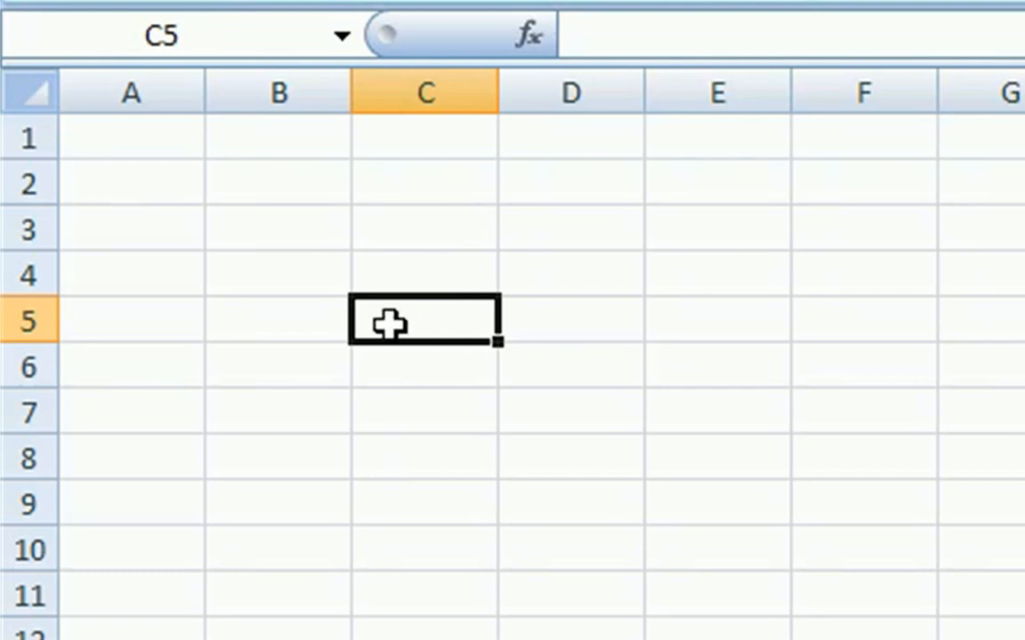
mouse_move(434, 98)
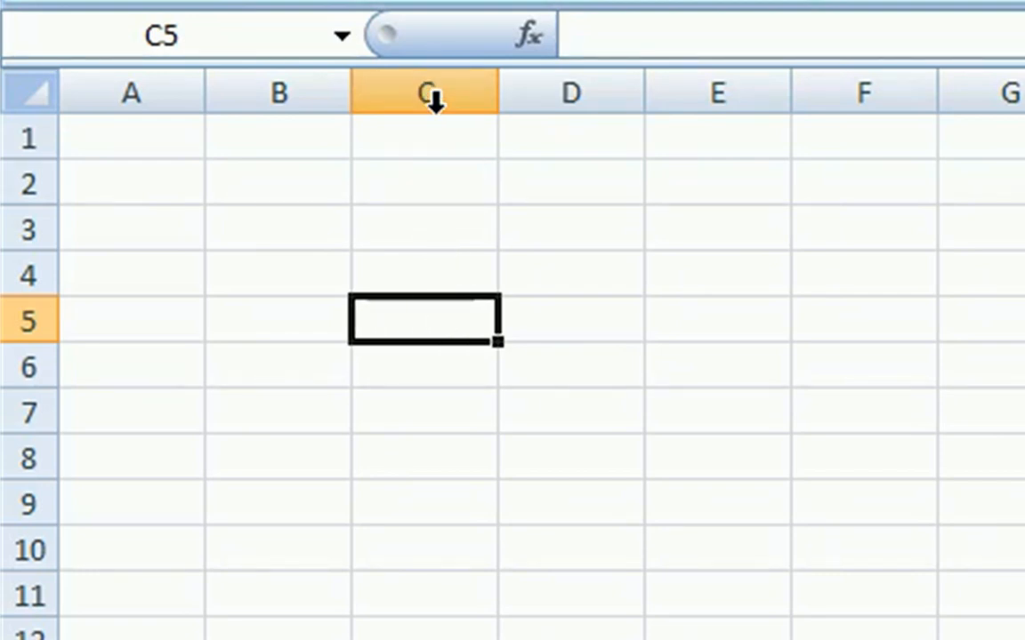
mouse_move(249, 302)
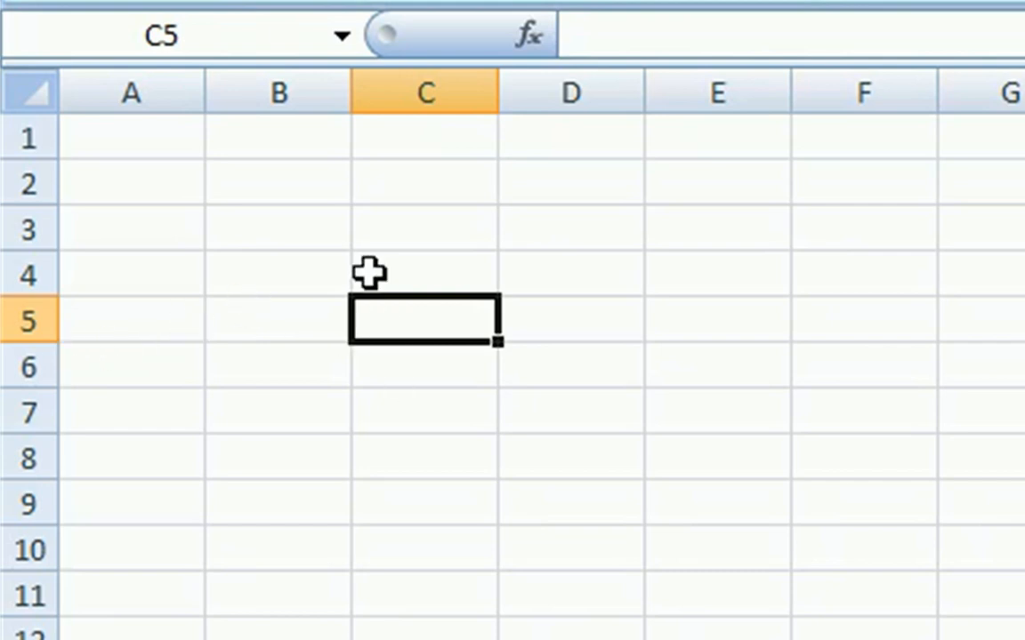
click(571, 320)
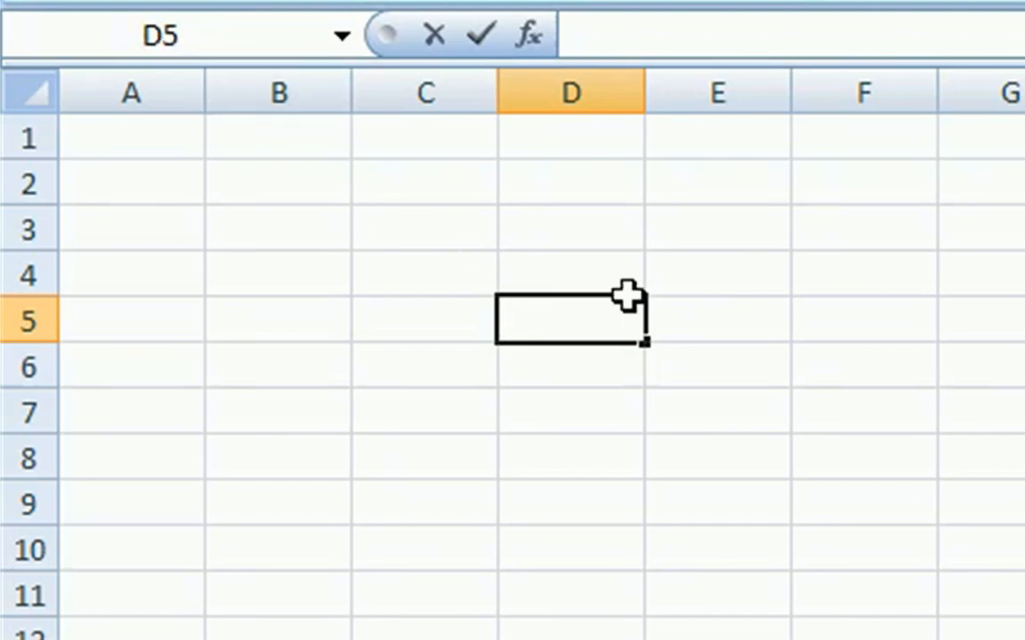
click(715, 321)
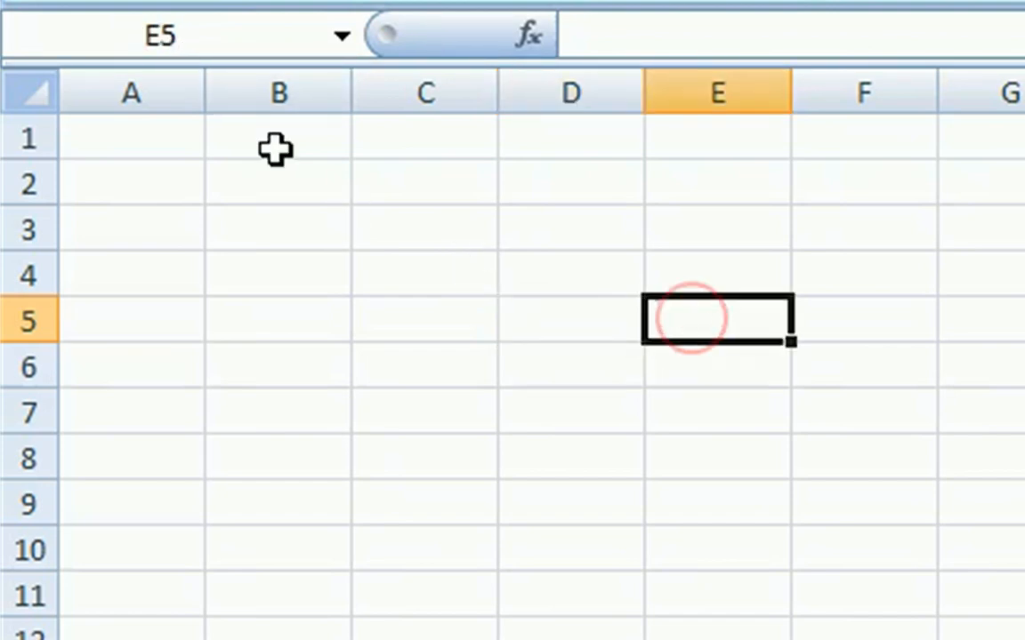
mouse_move(156, 36)
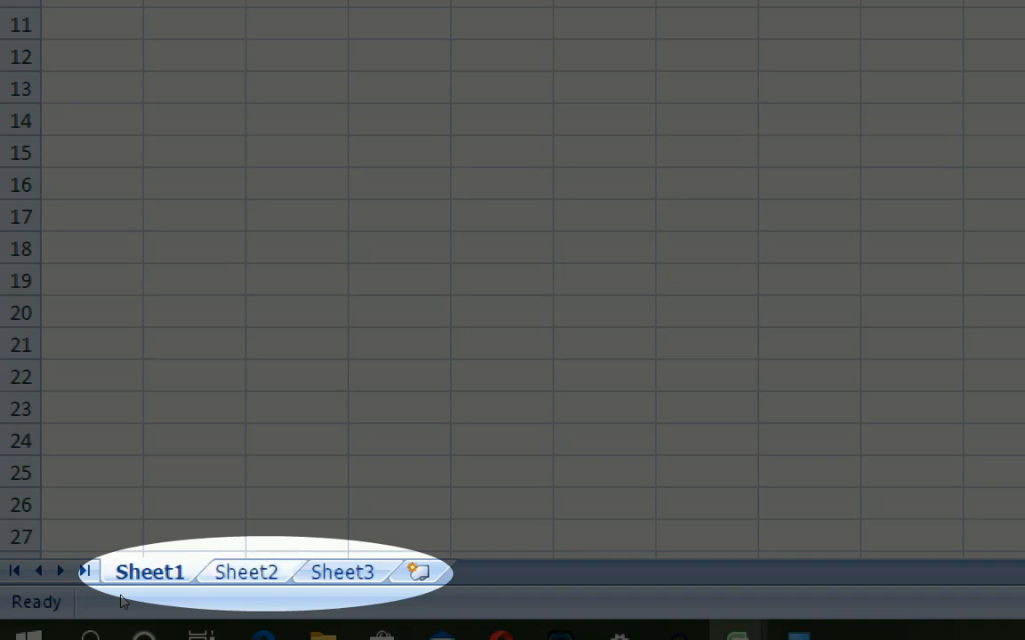
Switch to Sheet3, add a Sheet4, then delete it, leaving three sheets.
click(342, 573)
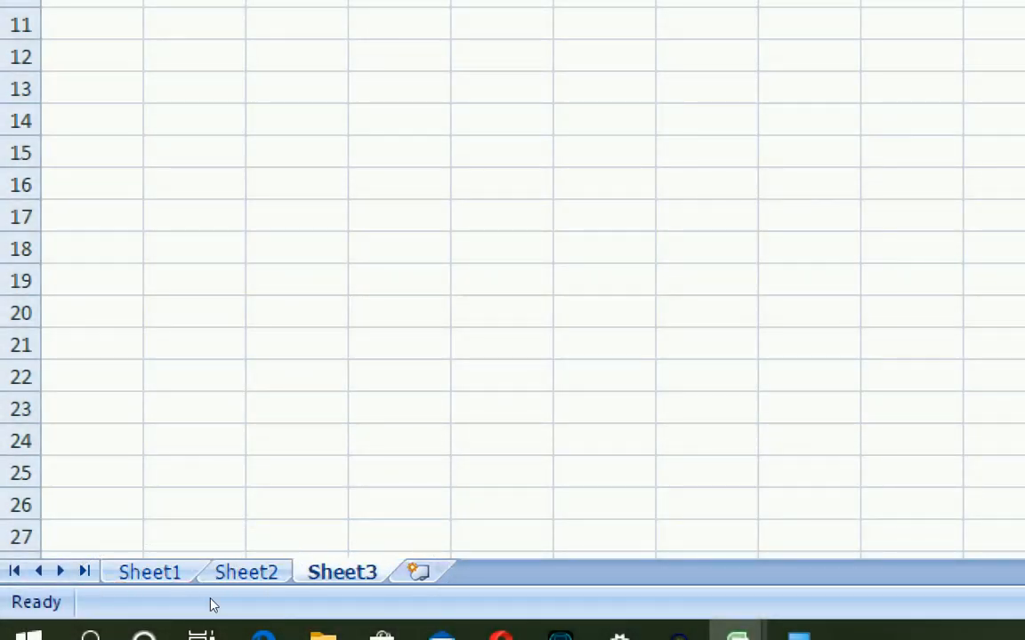
mouse_move(418, 571)
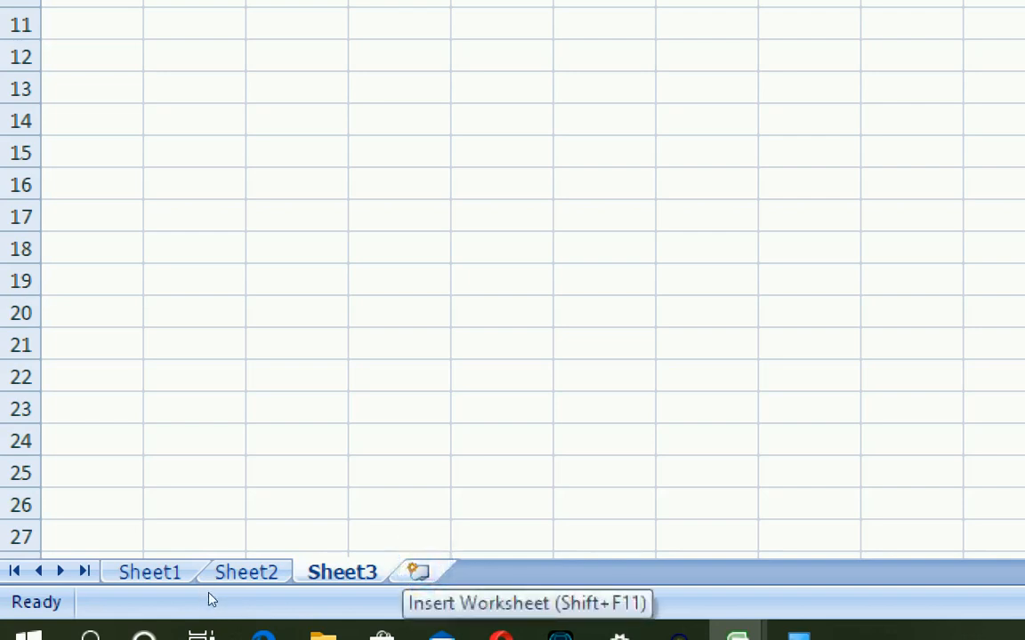
click(416, 571)
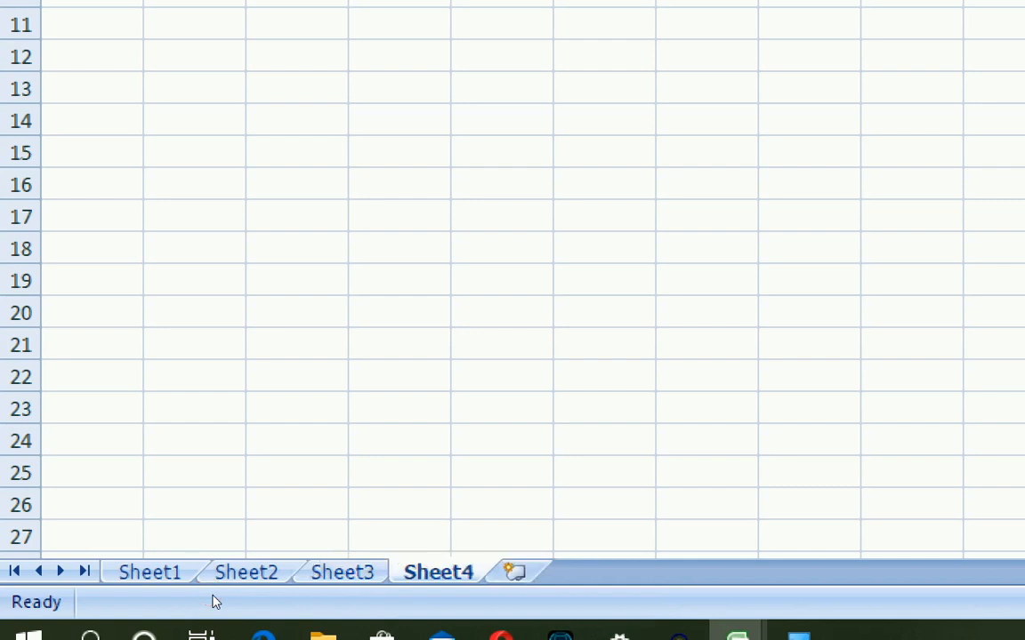
right_click(437, 573)
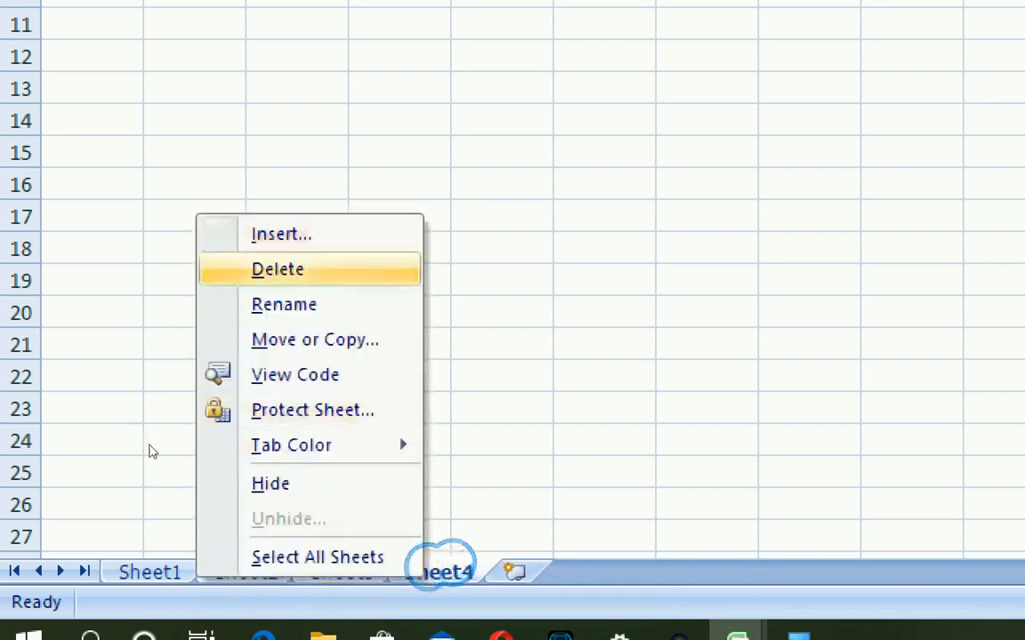
click(278, 269)
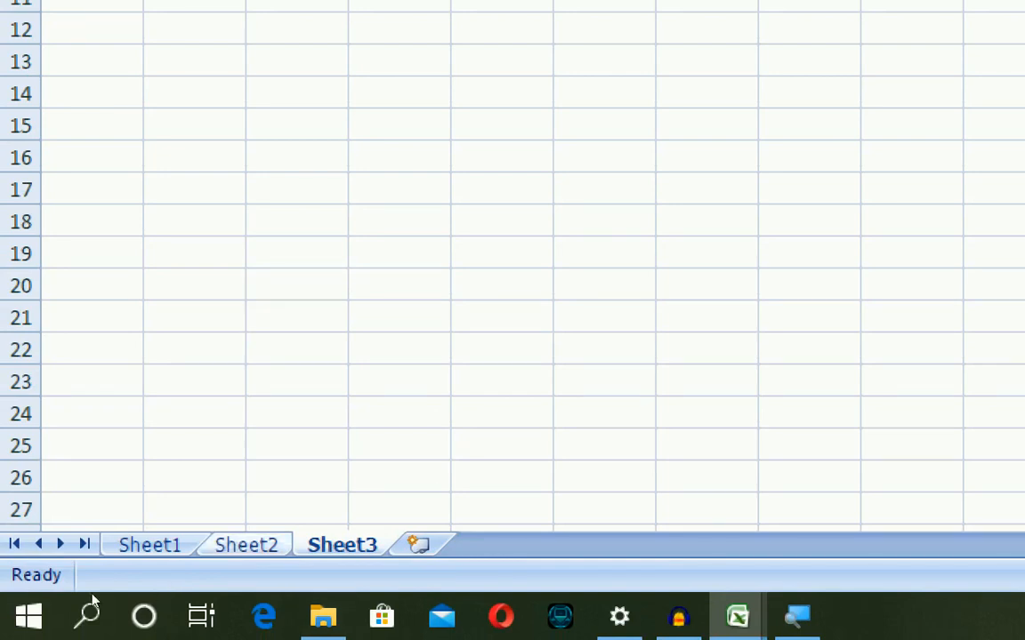
mouse_move(121, 590)
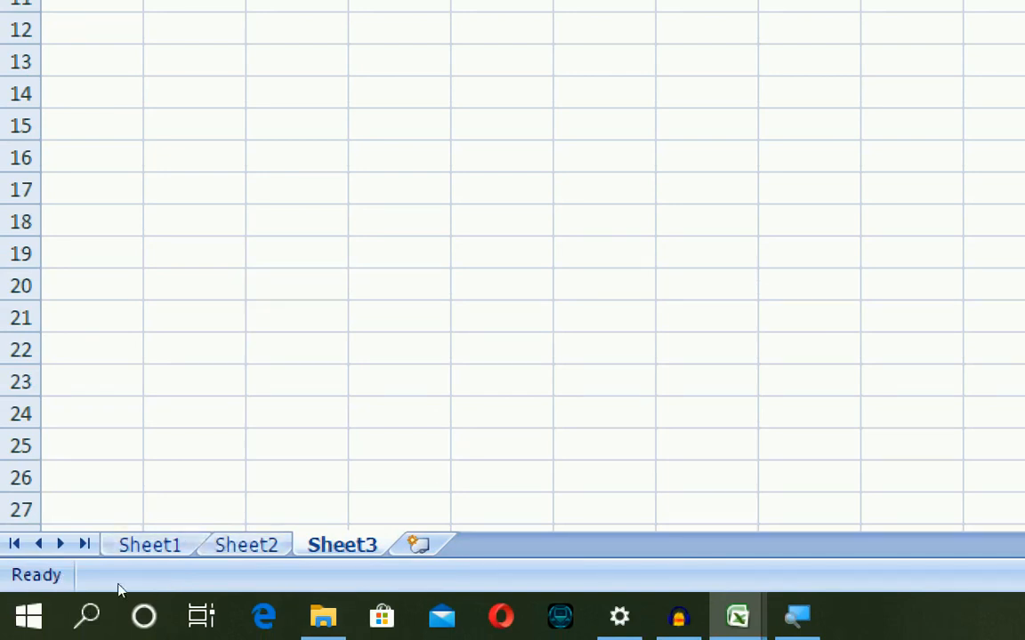
scroll(down, 3)
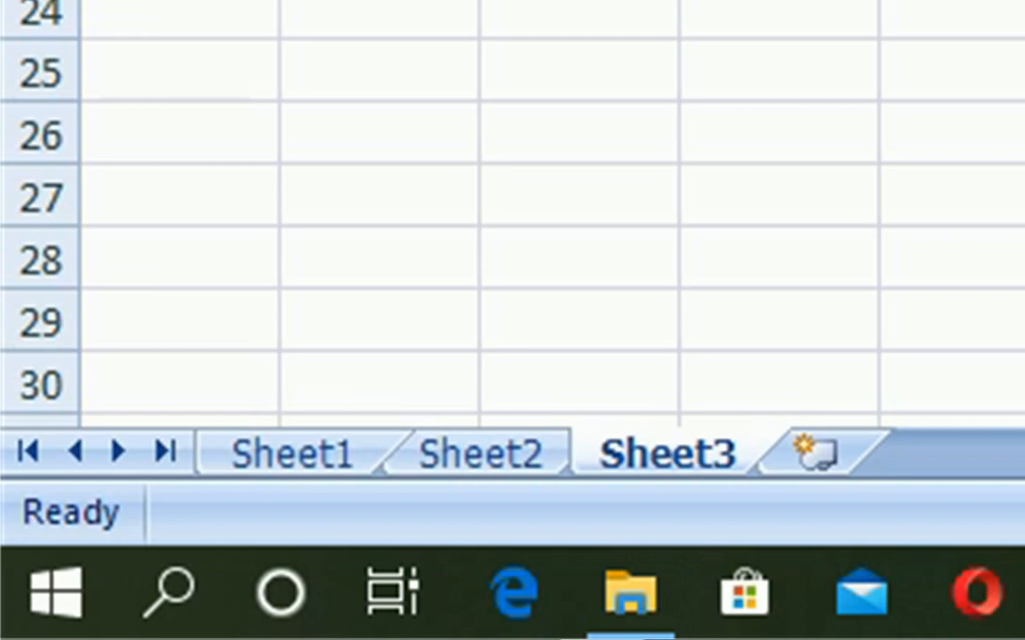
mouse_move(36, 150)
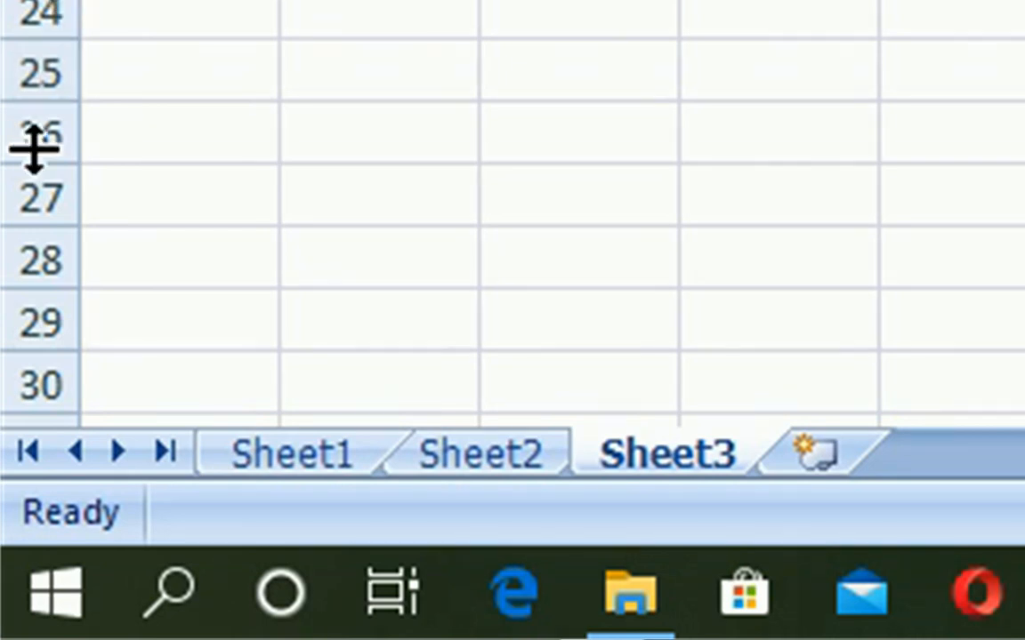
mouse_move(857, 537)
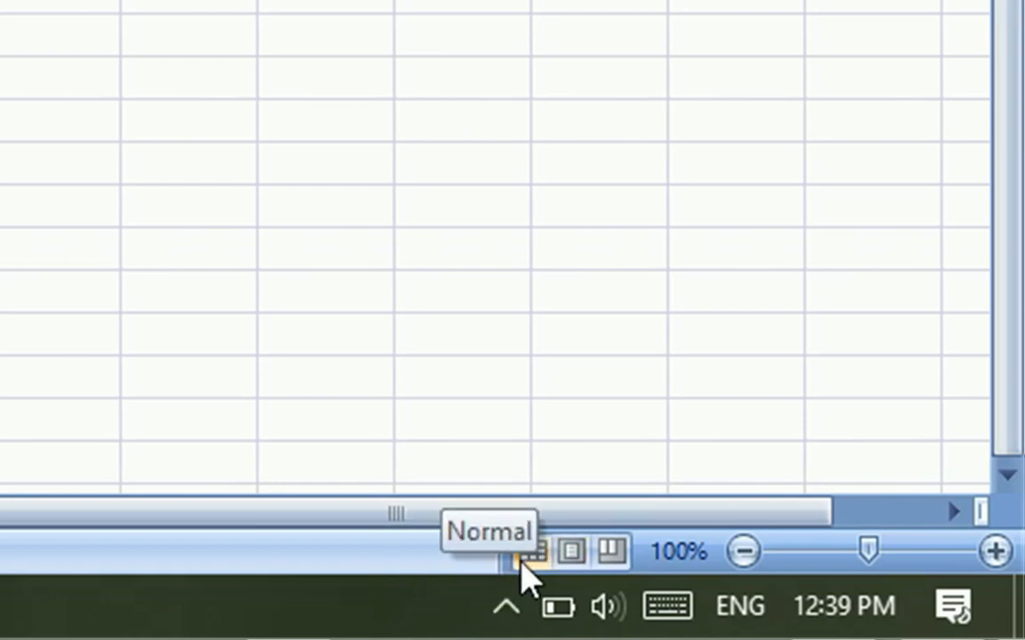
click(532, 551)
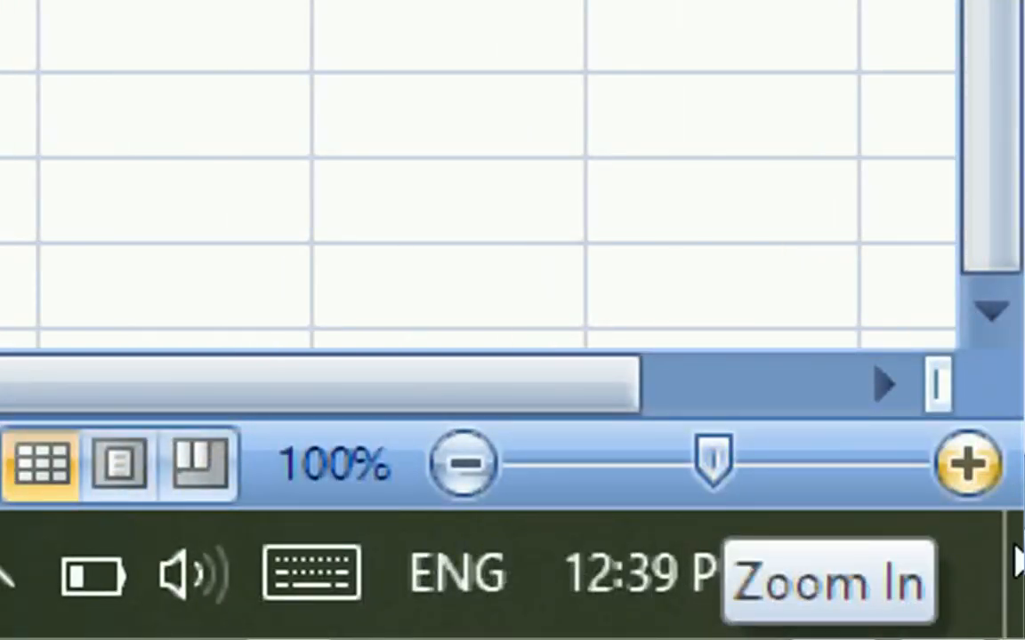
mouse_move(996, 573)
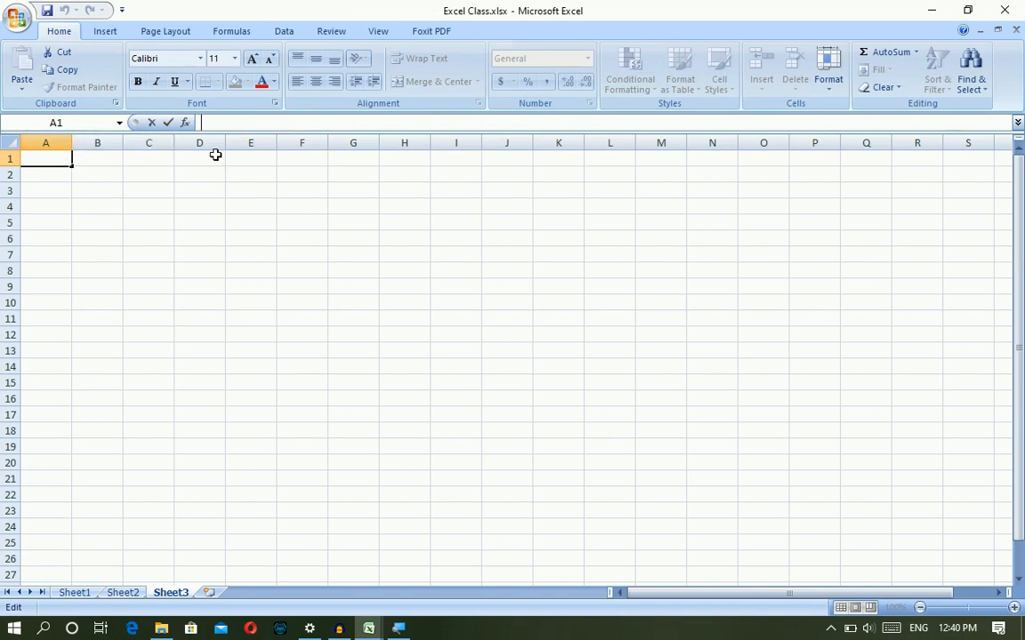
Enter 1 in cell A1 of Sheet3 and reach the Home tab Fill options for row 1.
click(249, 159)
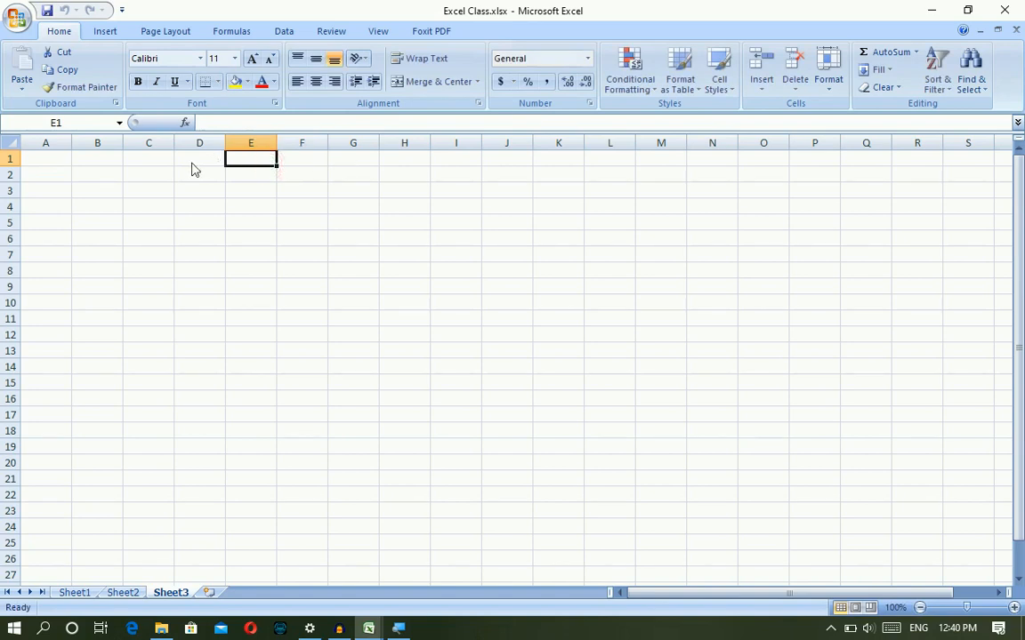
click(46, 158)
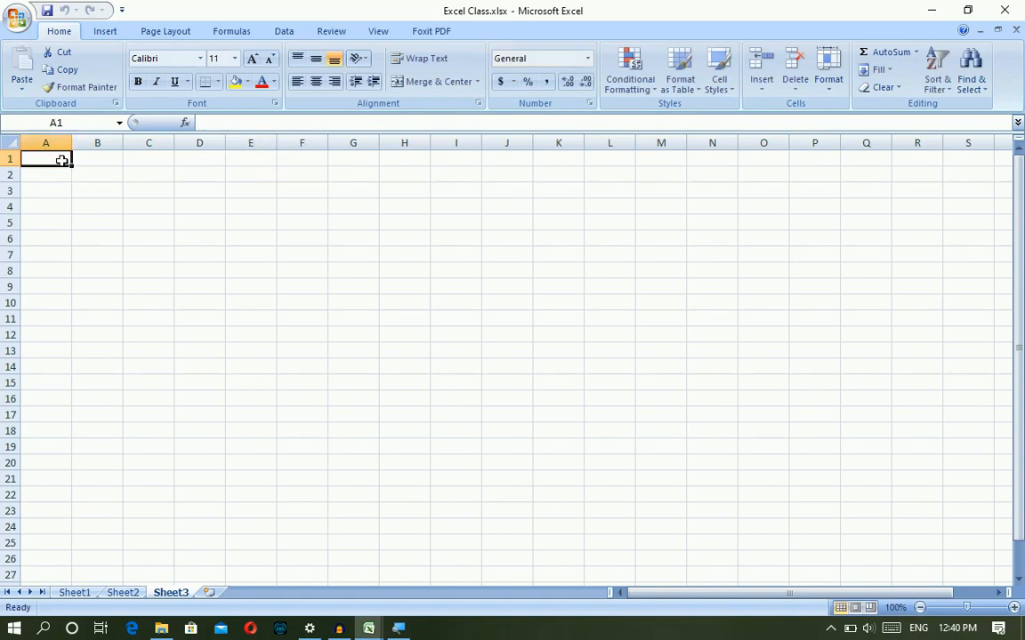
text(1)
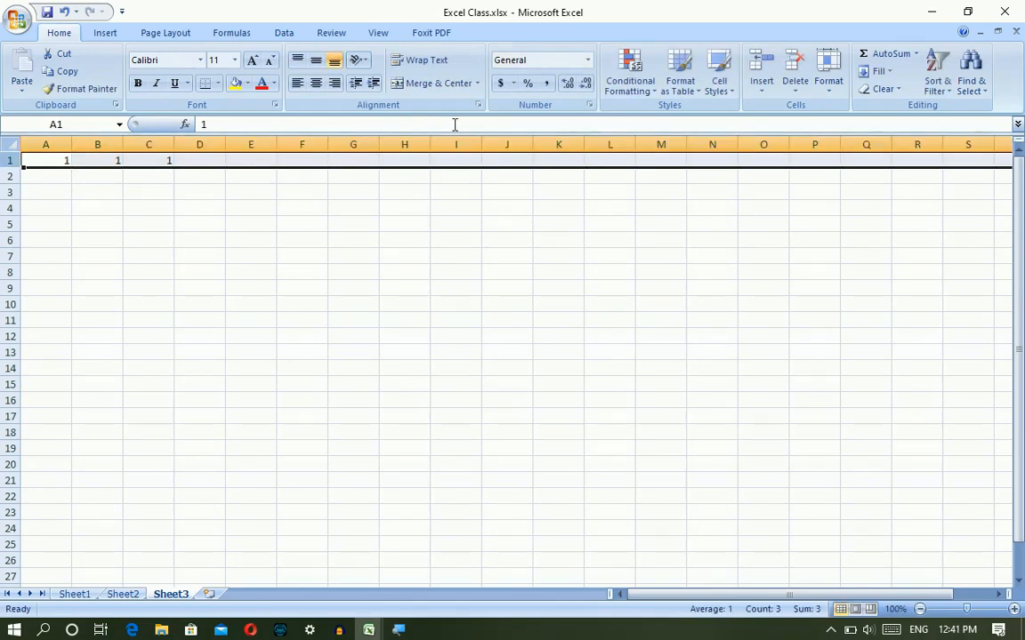
mouse_move(862, 114)
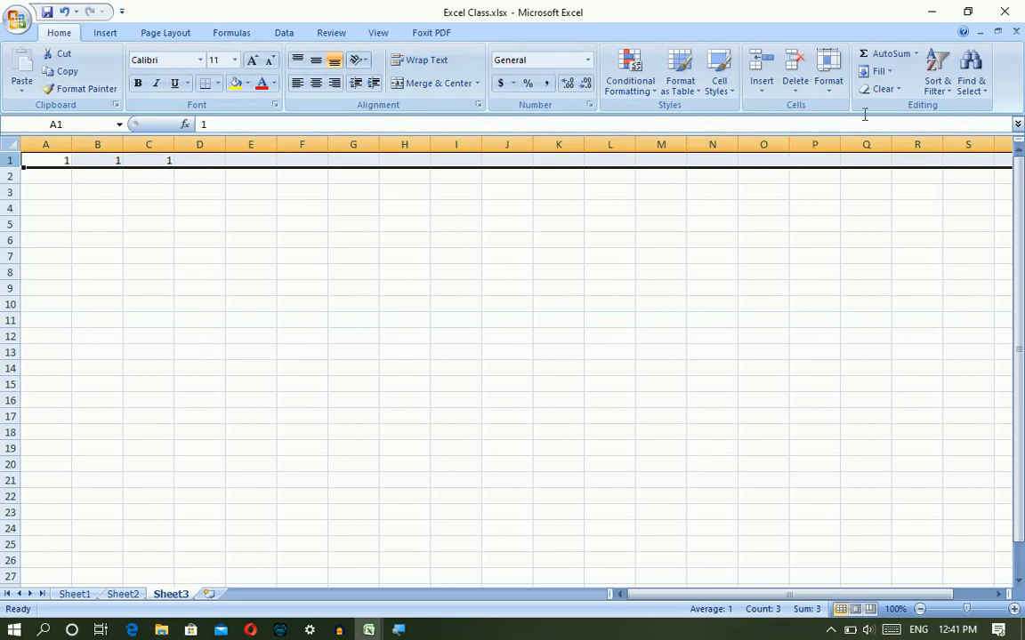
click(875, 71)
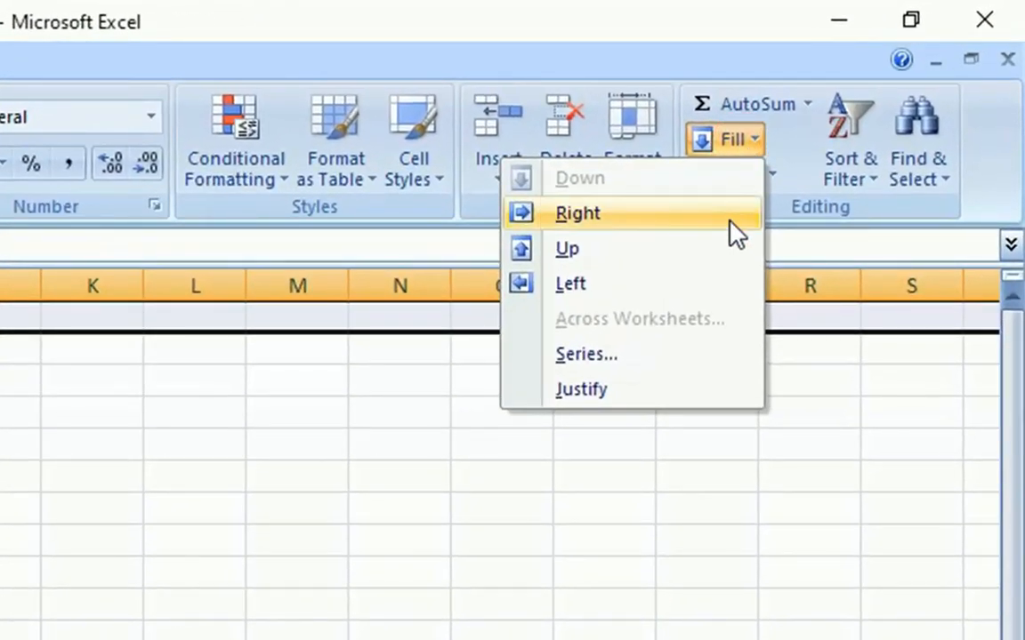
Fill 1 rightward across all of row 1 and jump to the last column XFD.
click(577, 213)
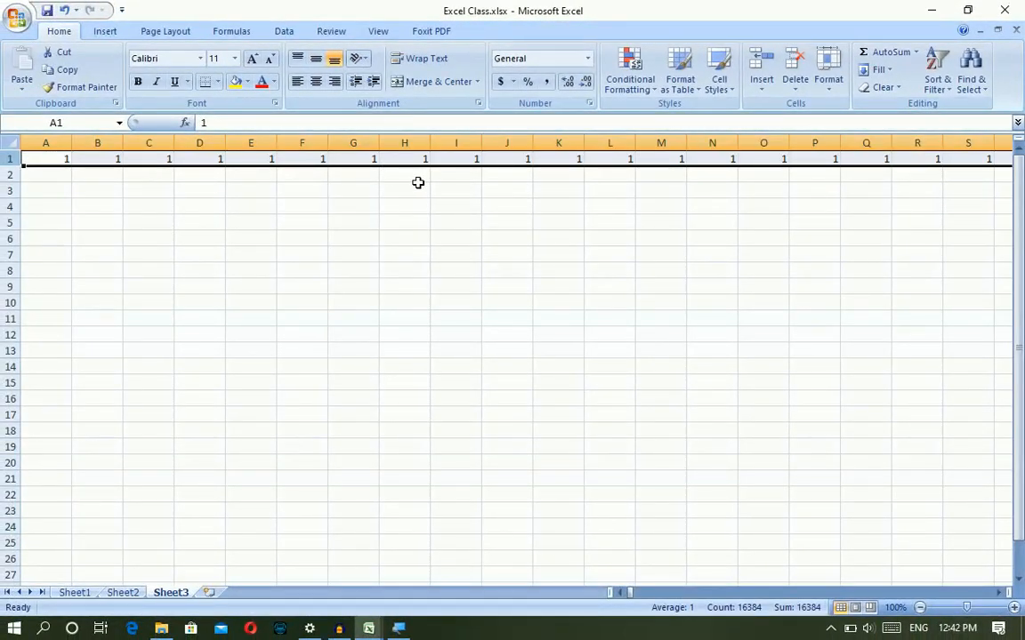
key(ctrl+Right)
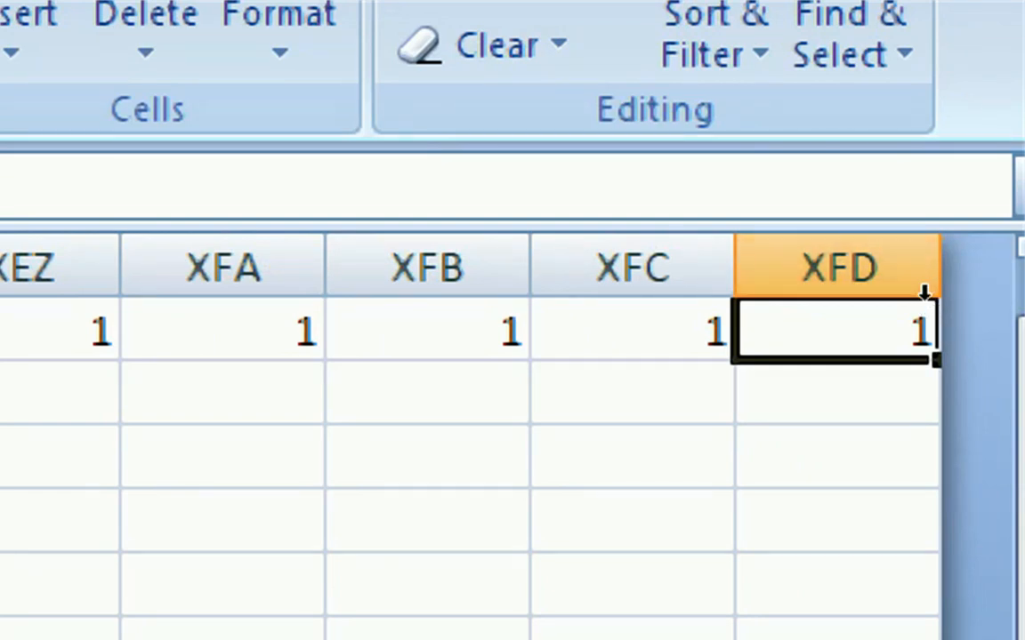
mouse_move(925, 317)
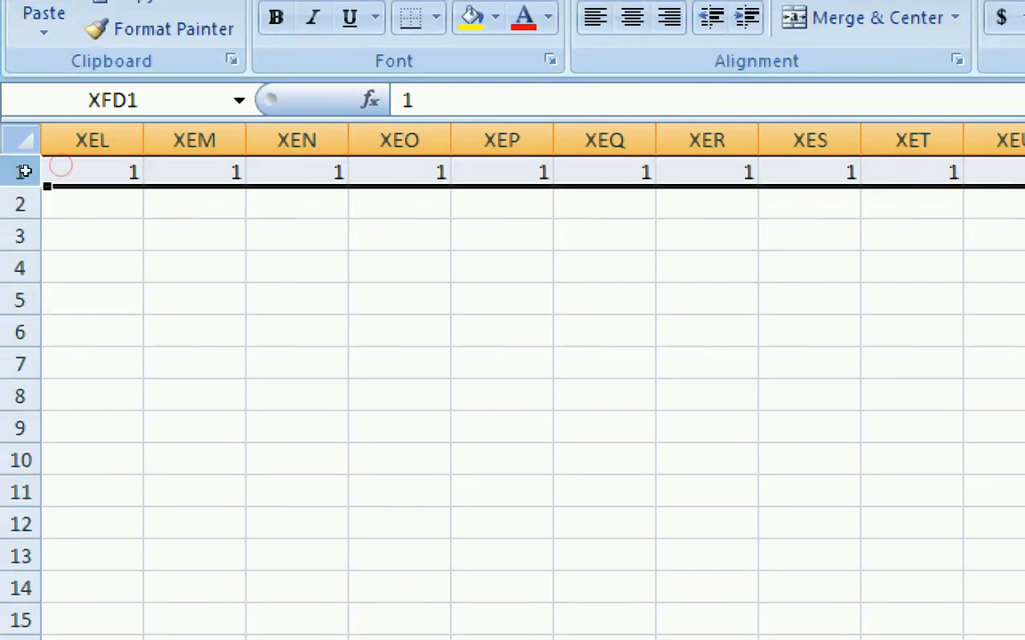
Select a cell in column A ready to jump to the last row 1048576.
click(93, 171)
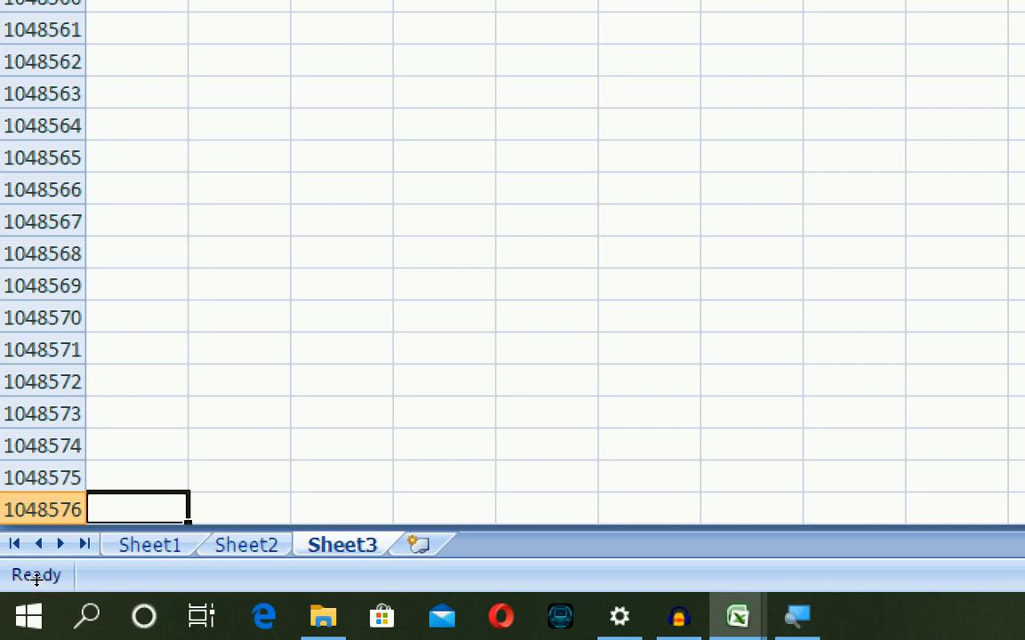
mouse_move(64, 577)
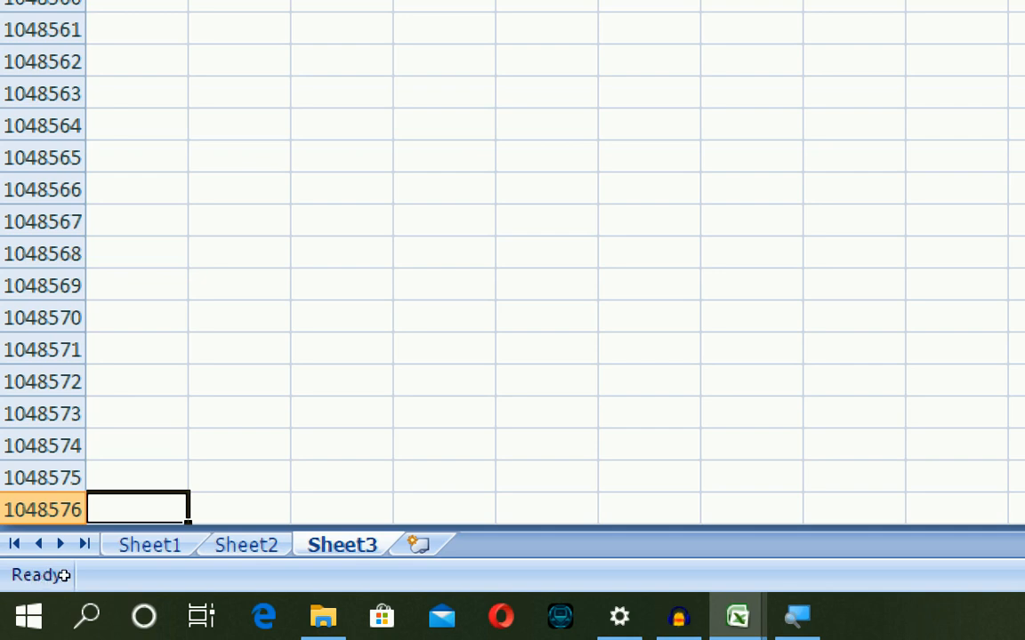